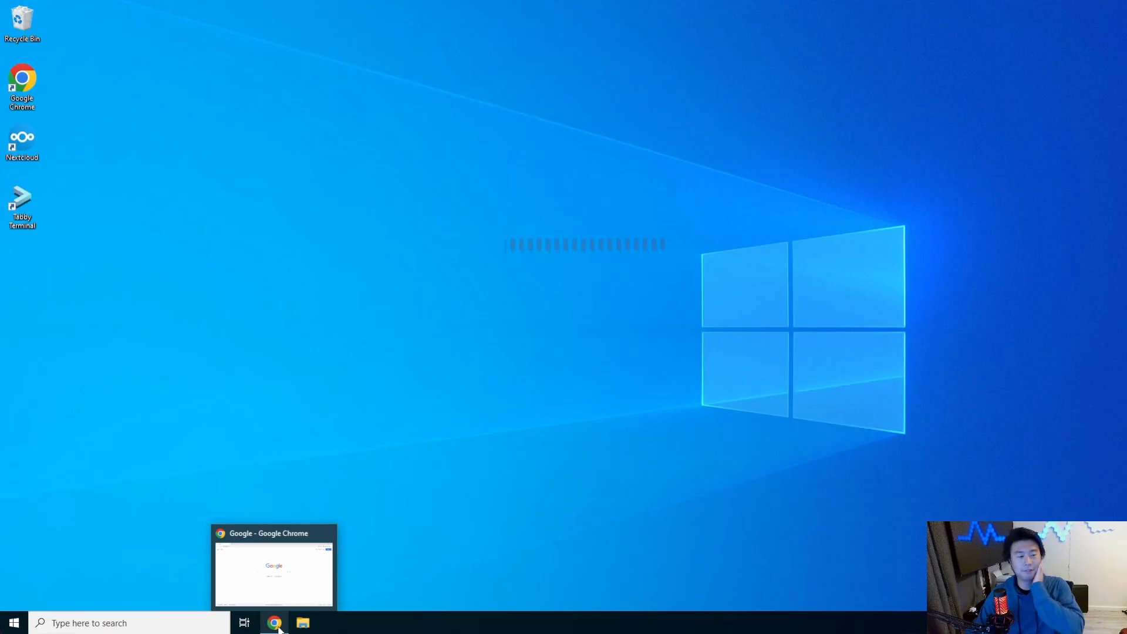
- Bring Chrome forward and load the vaultwarden.dragon.local web vault login page in a new tab
left_click(274, 623)
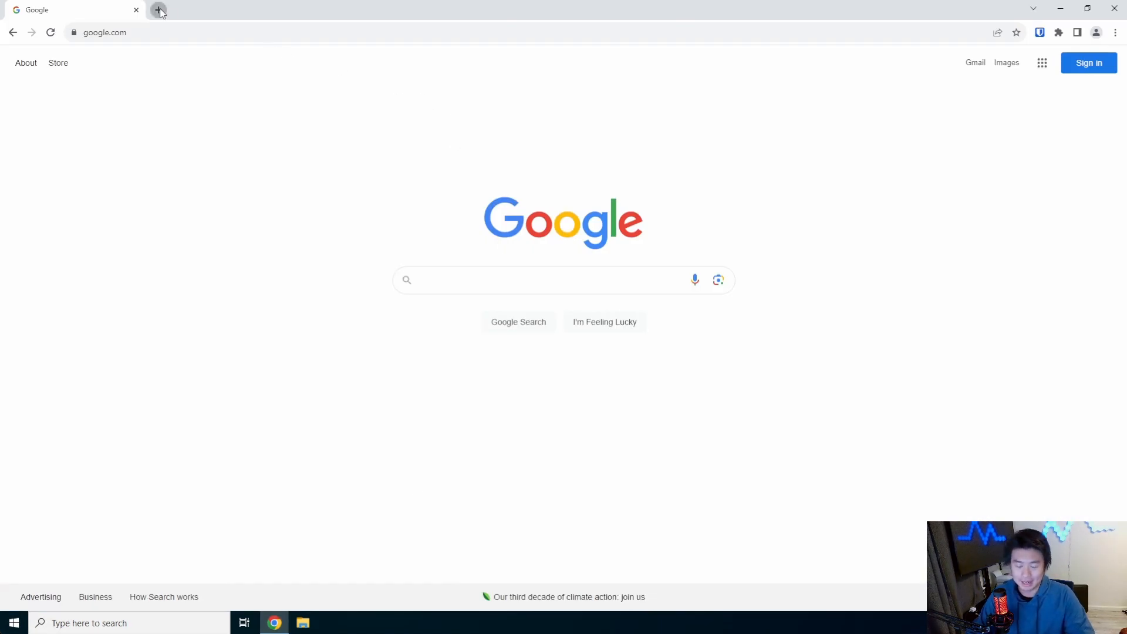
left_click(158, 10)
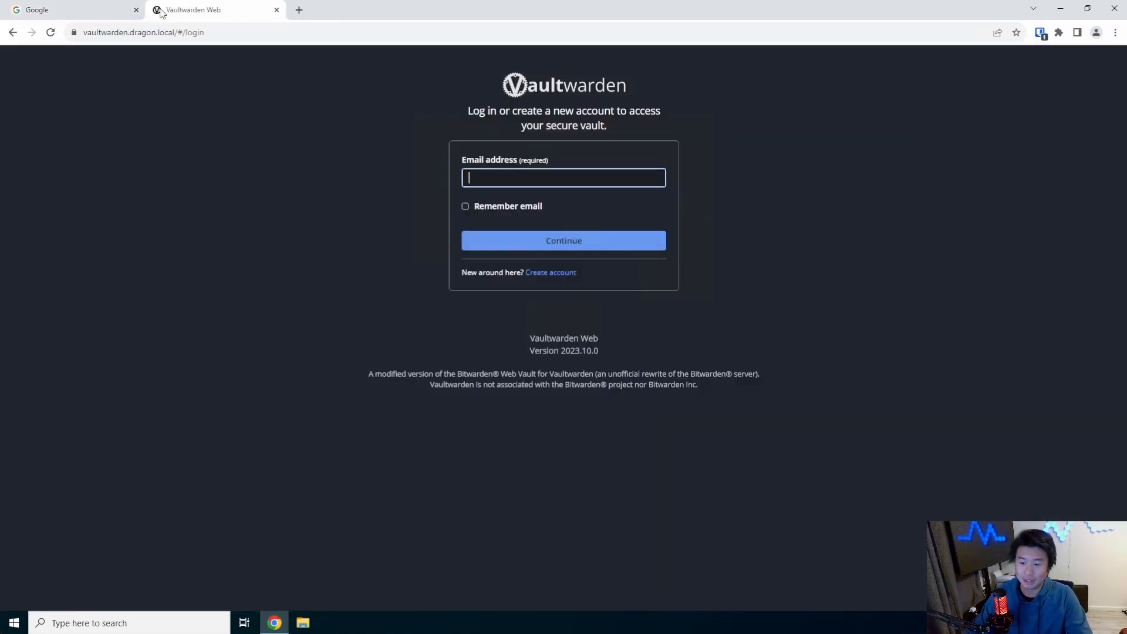
left_click(564, 241)
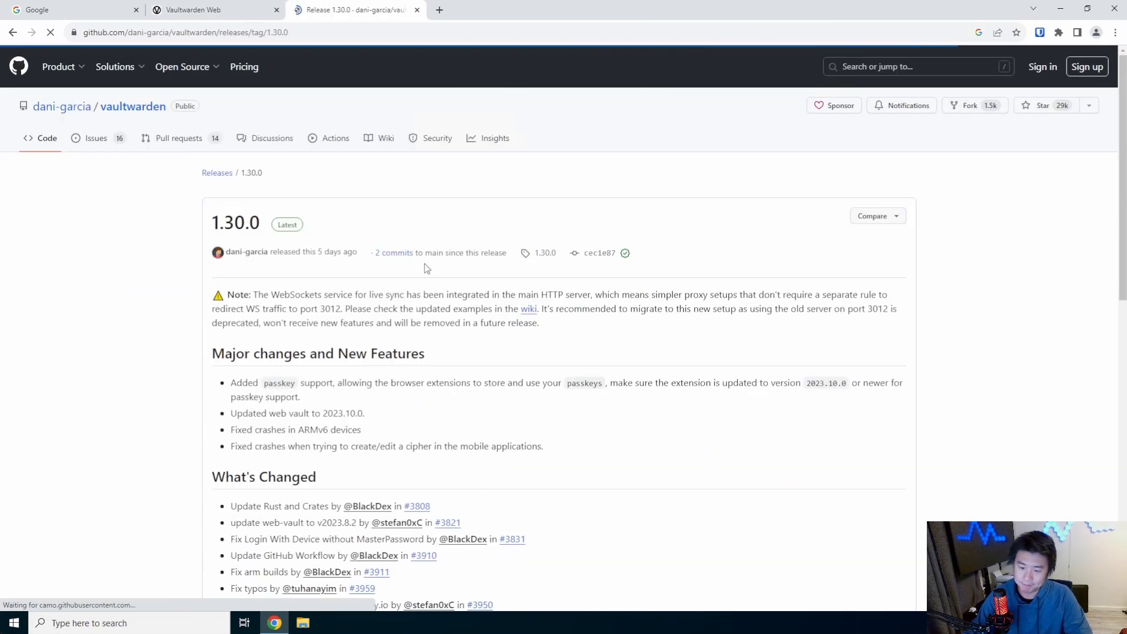
- Highlight, then deselect, the 'Added passkey support' line in the 1.30.0 release notes
left_click_drag(234, 382, 541, 383)
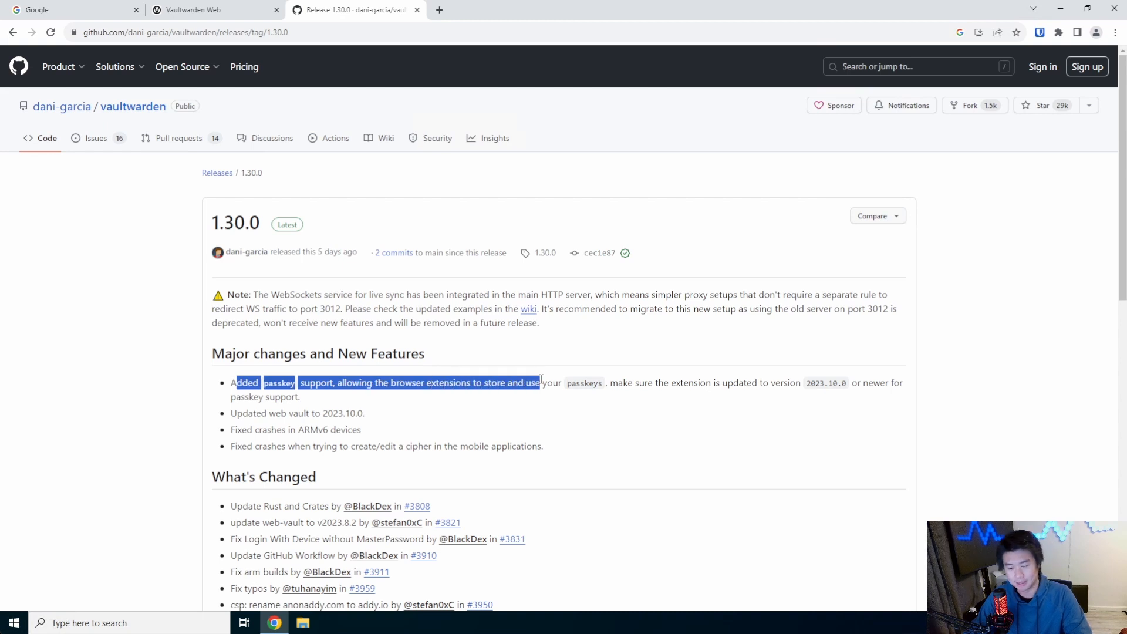
left_click(492, 383)
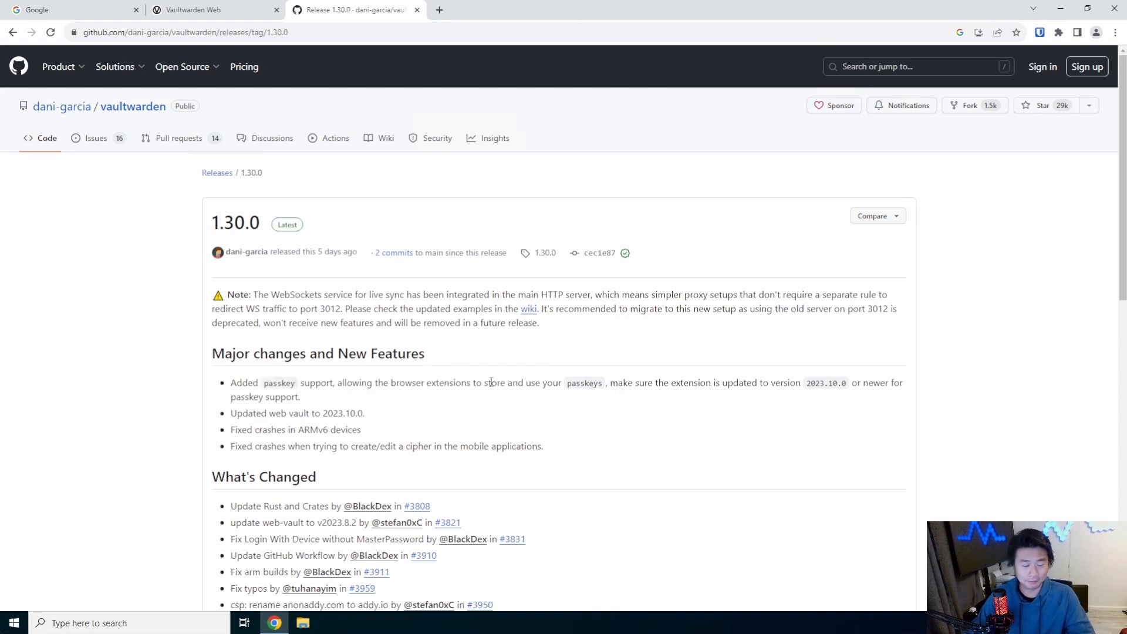
mouse_move(481, 372)
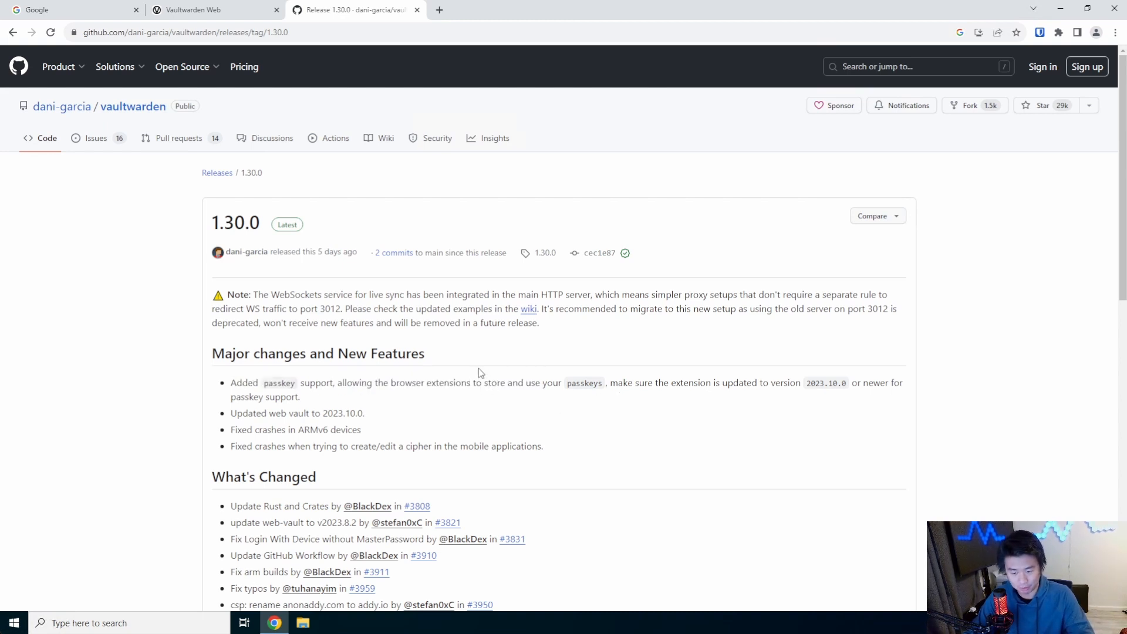
mouse_move(362, 402)
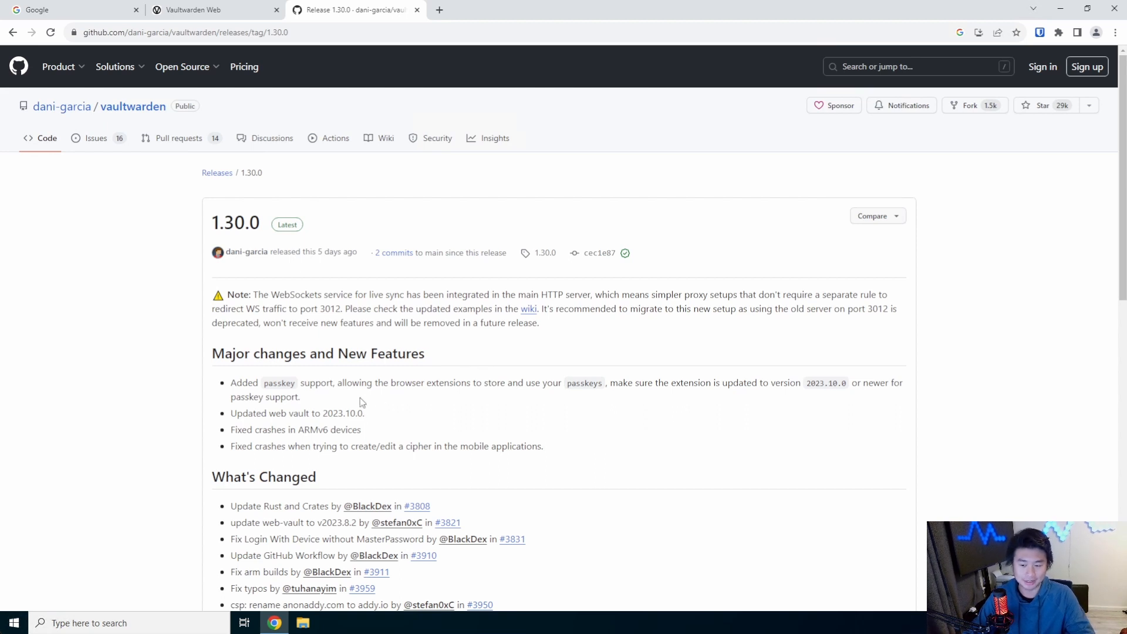
mouse_move(369, 398)
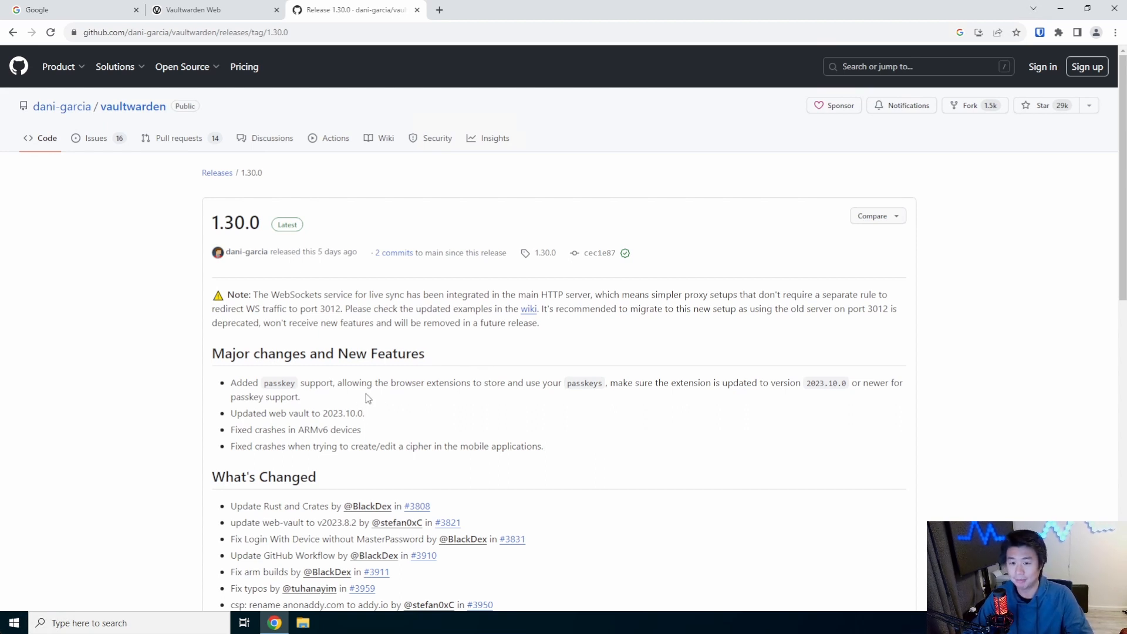
mouse_move(405, 128)
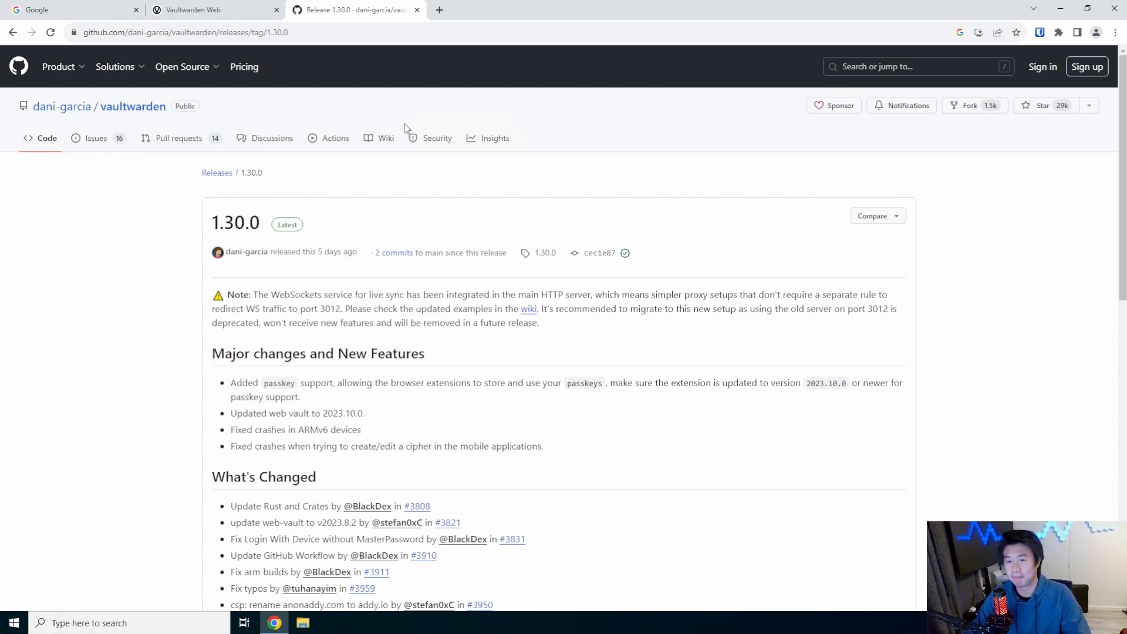
mouse_move(384, 95)
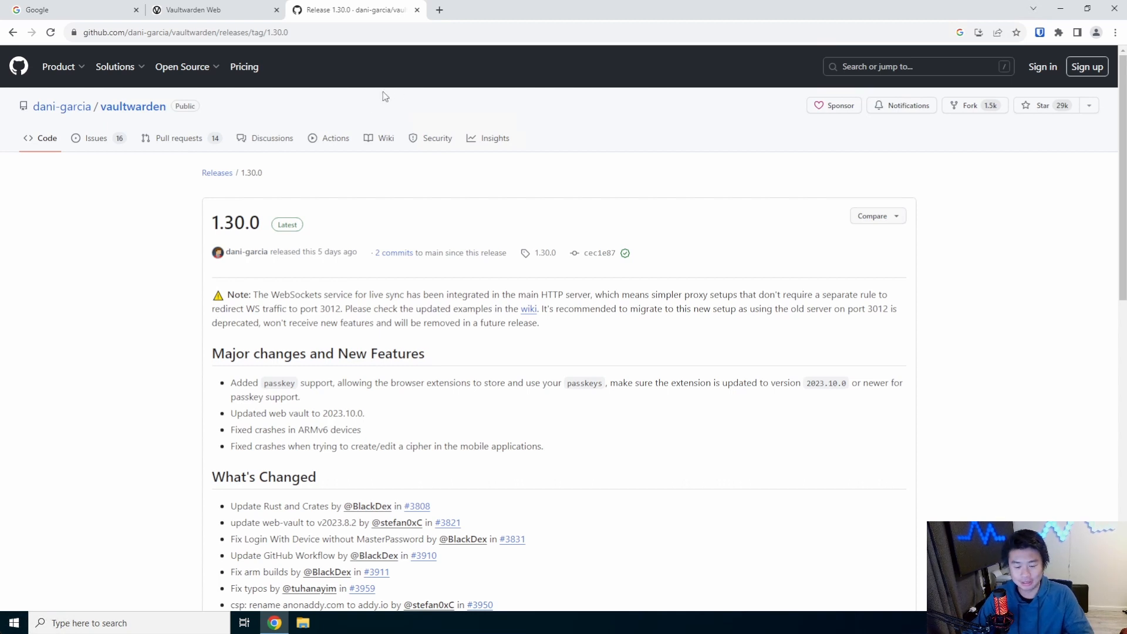
mouse_move(390, 92)
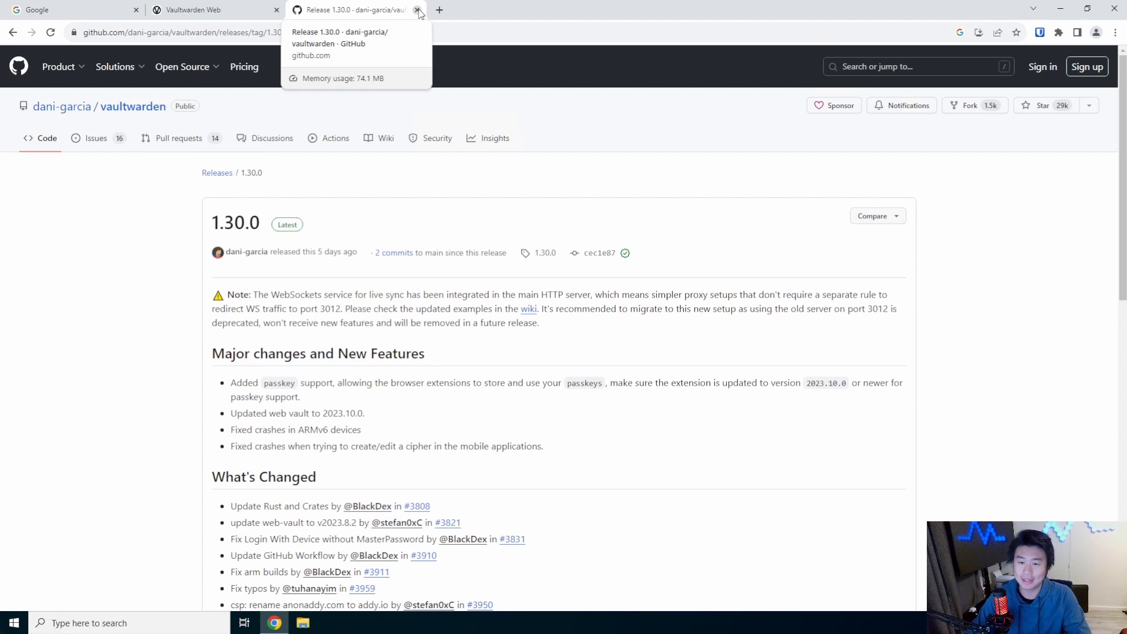
- Close the GitHub release tab and show the Vault item list in the Bitwarden popup
left_click(417, 10)
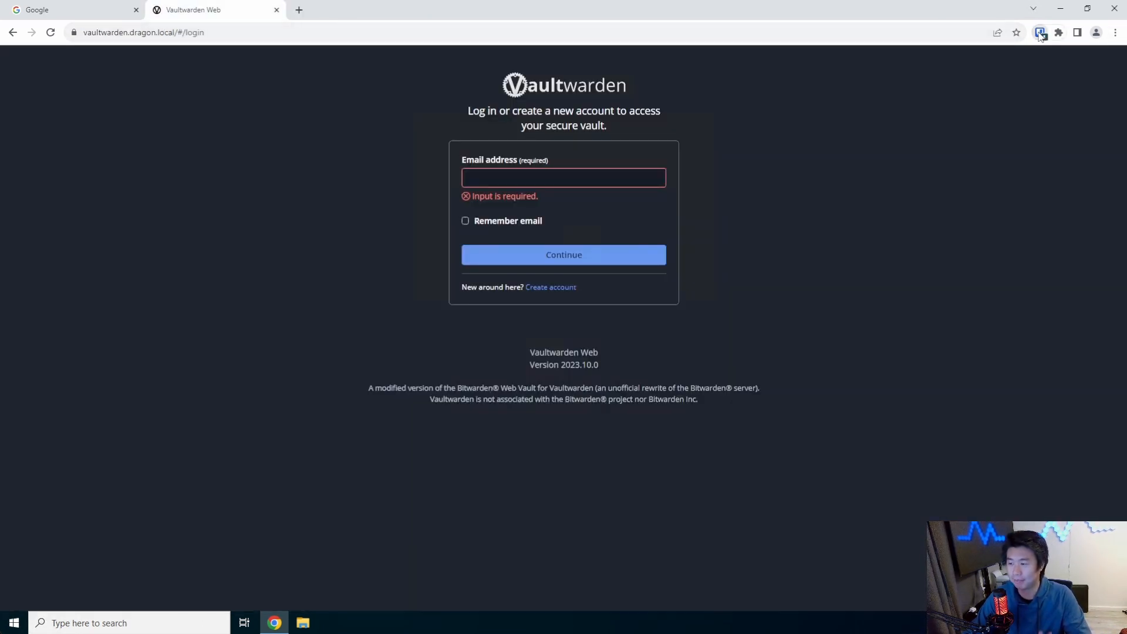
left_click(1040, 33)
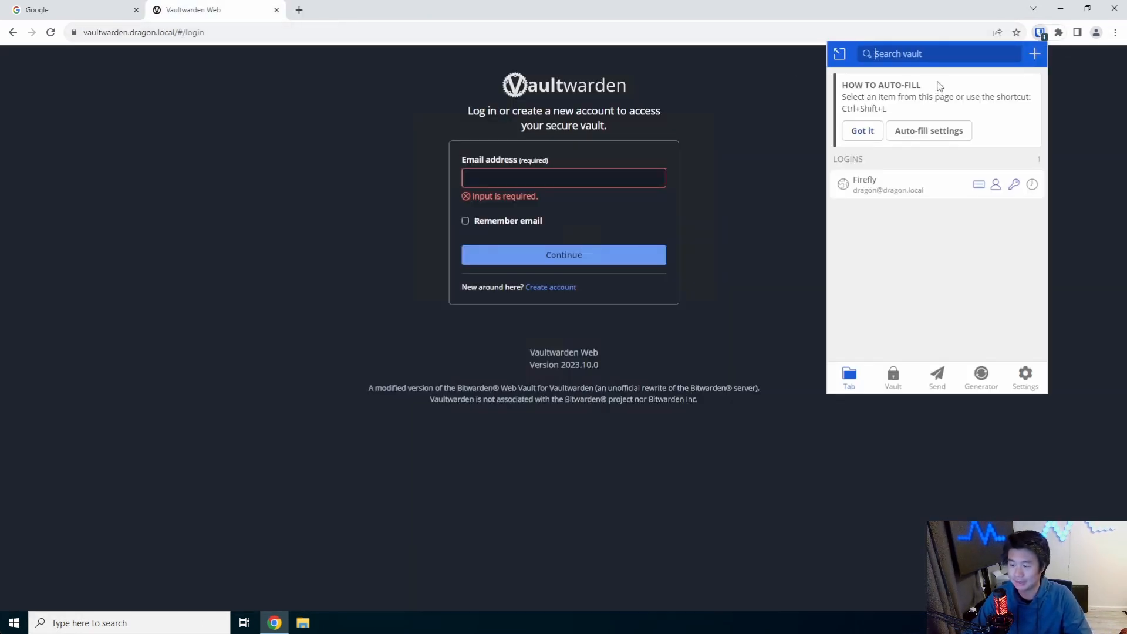
mouse_move(953, 313)
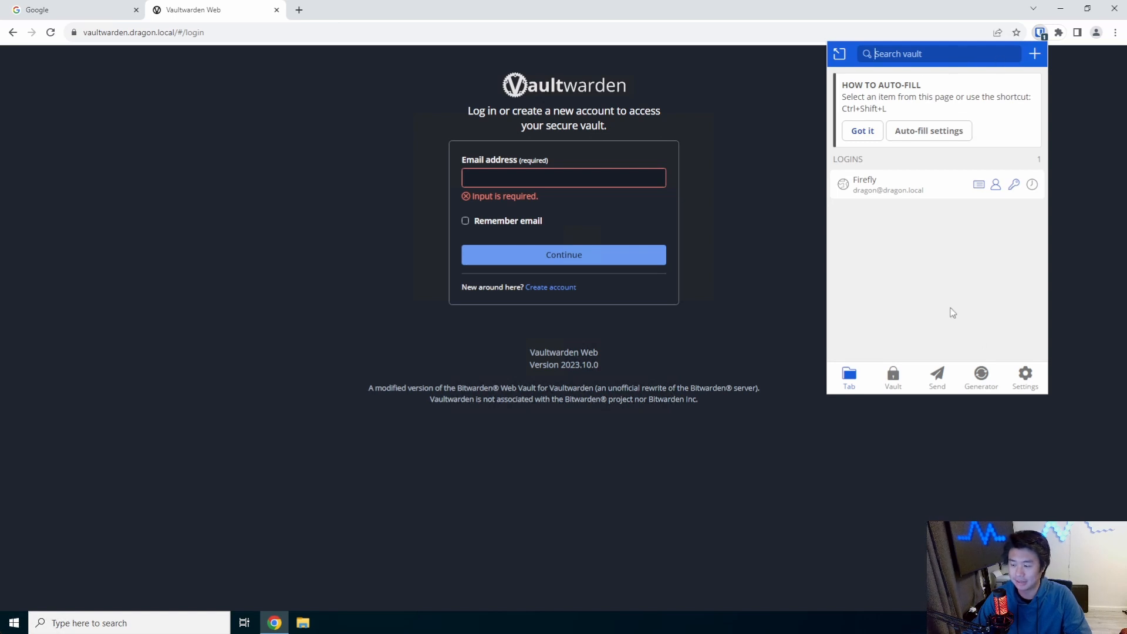
left_click(894, 378)
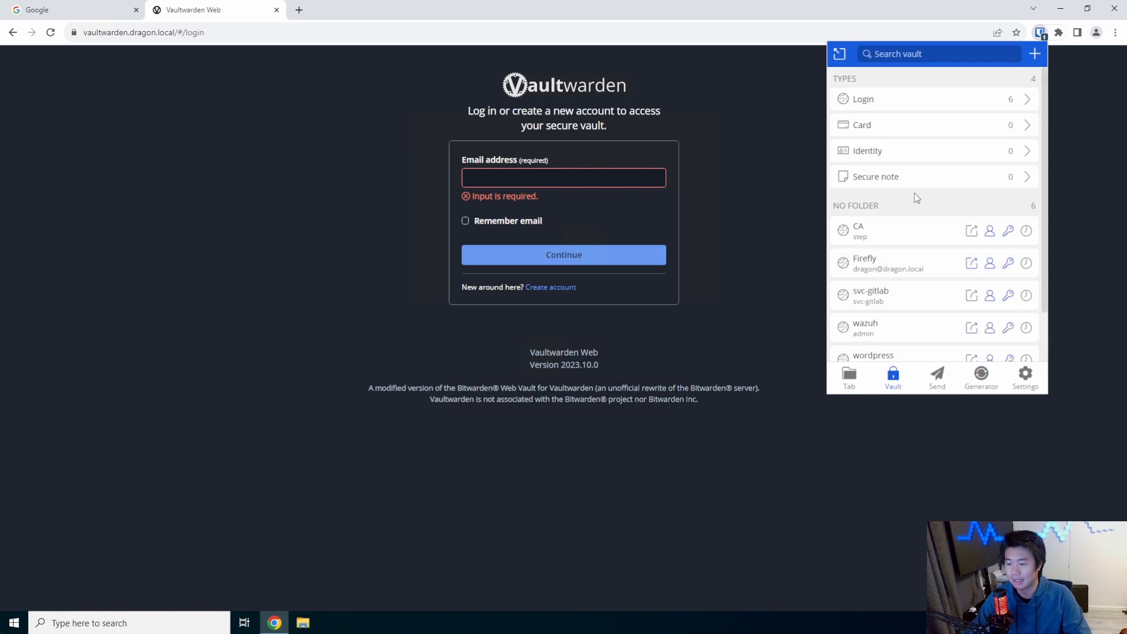
mouse_move(300, 10)
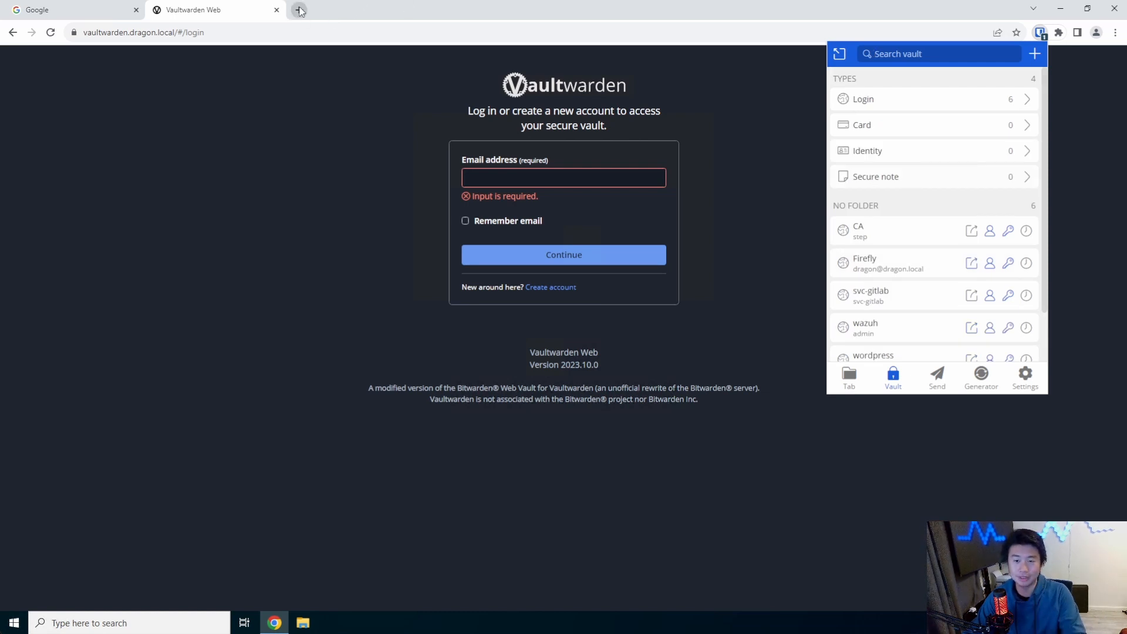
- Go to passkeys.io, submit an email, and choose to sign up a new demo account
left_click(298, 10)
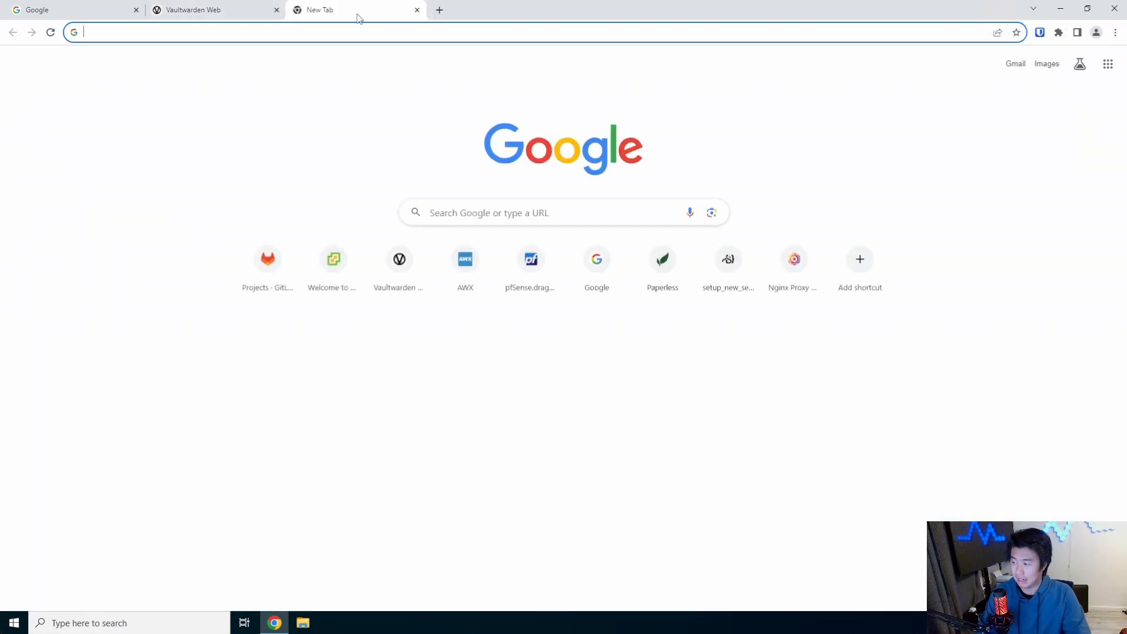
type("passkeys.io")
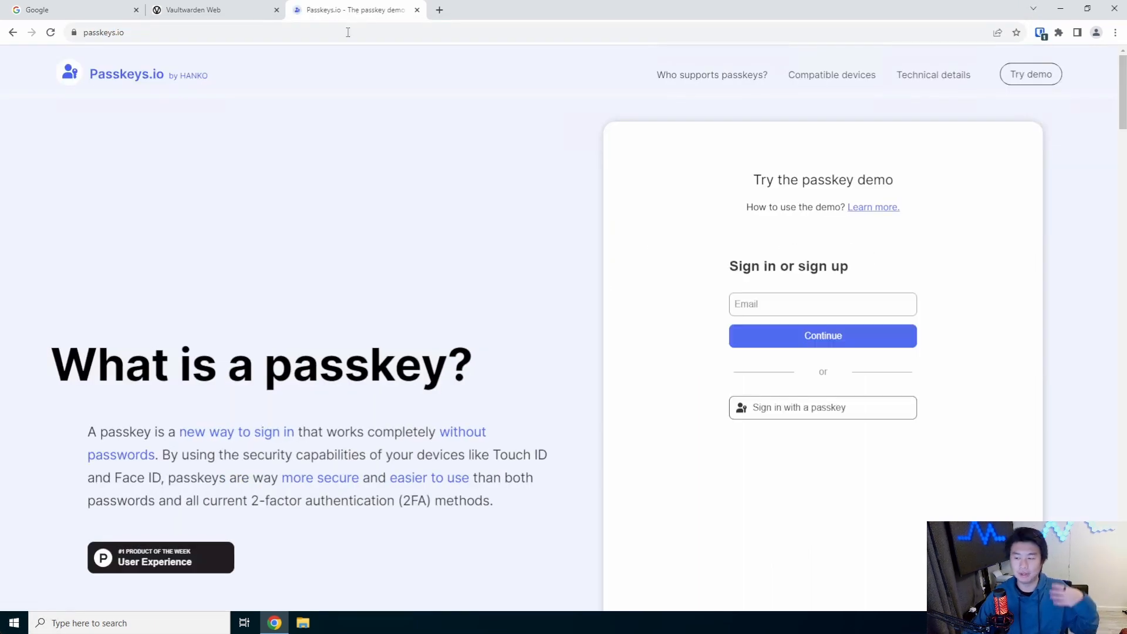
mouse_move(391, 260)
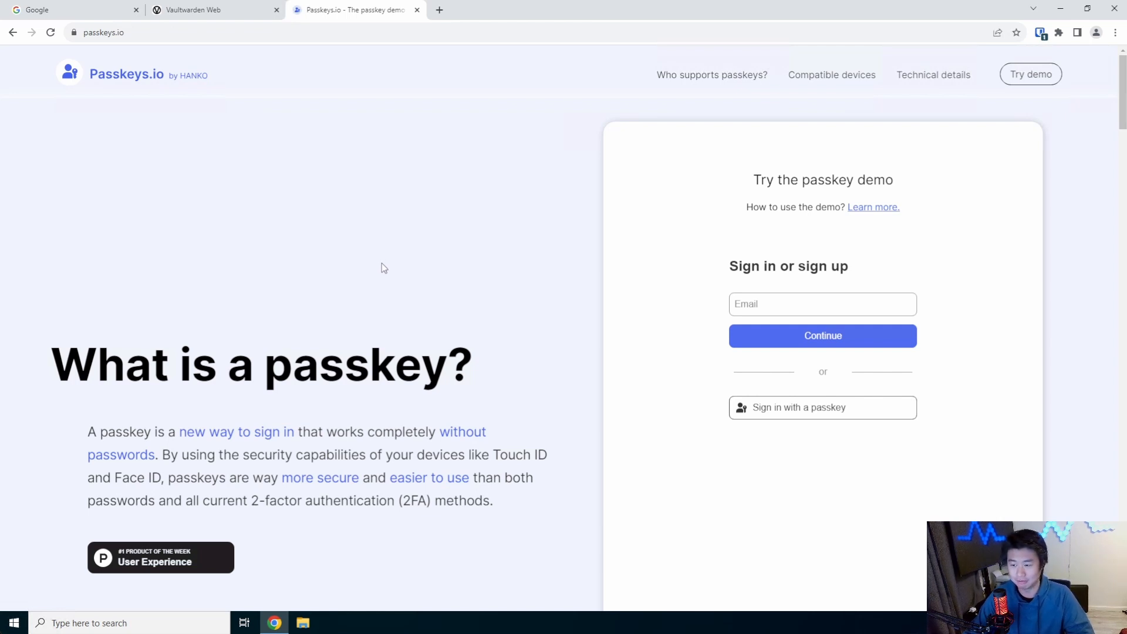
mouse_move(376, 280)
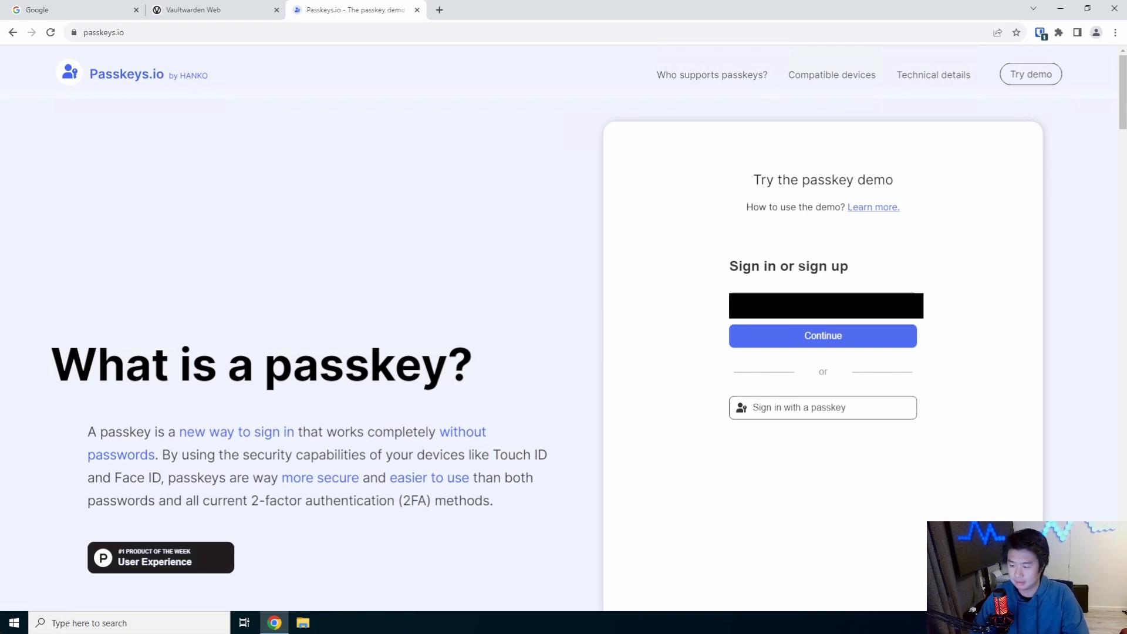
left_click(823, 336)
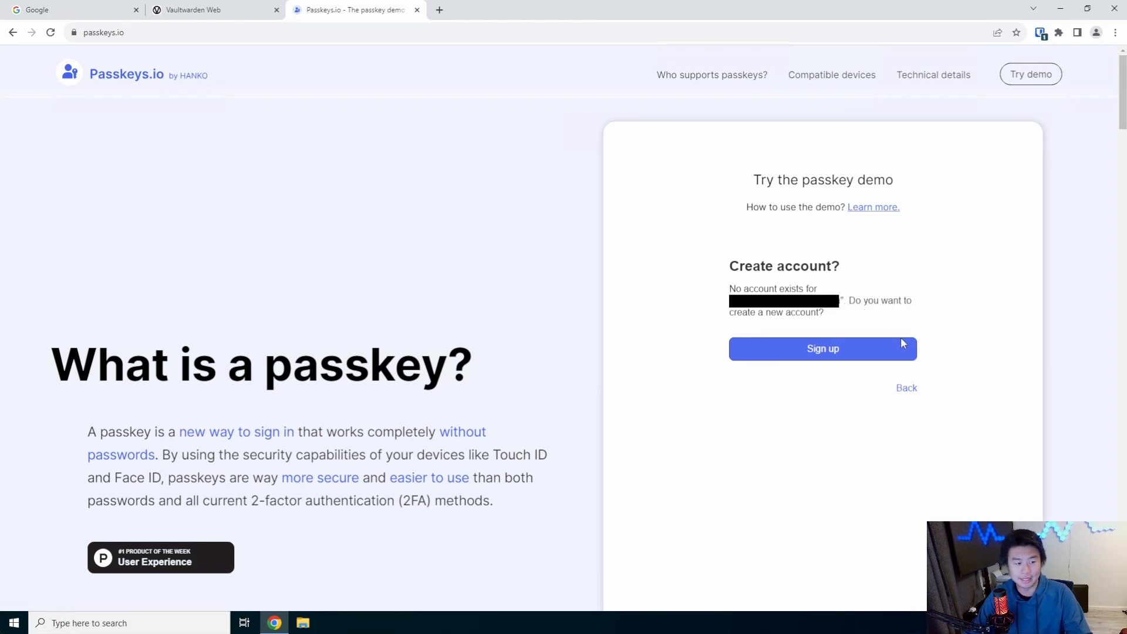
left_click(823, 349)
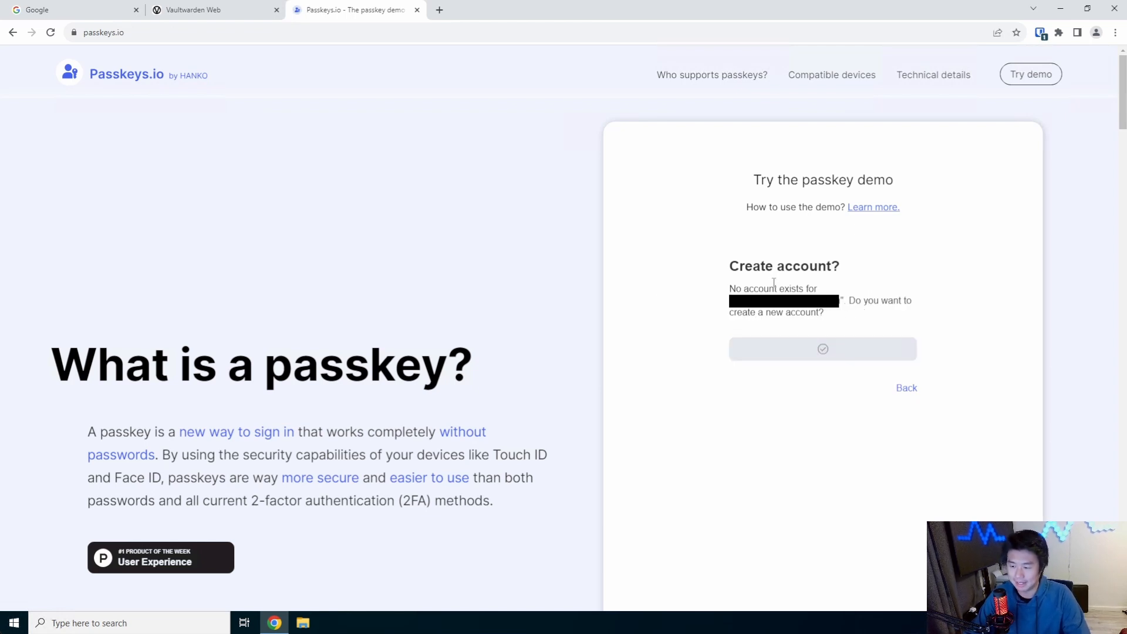
left_click(823, 349)
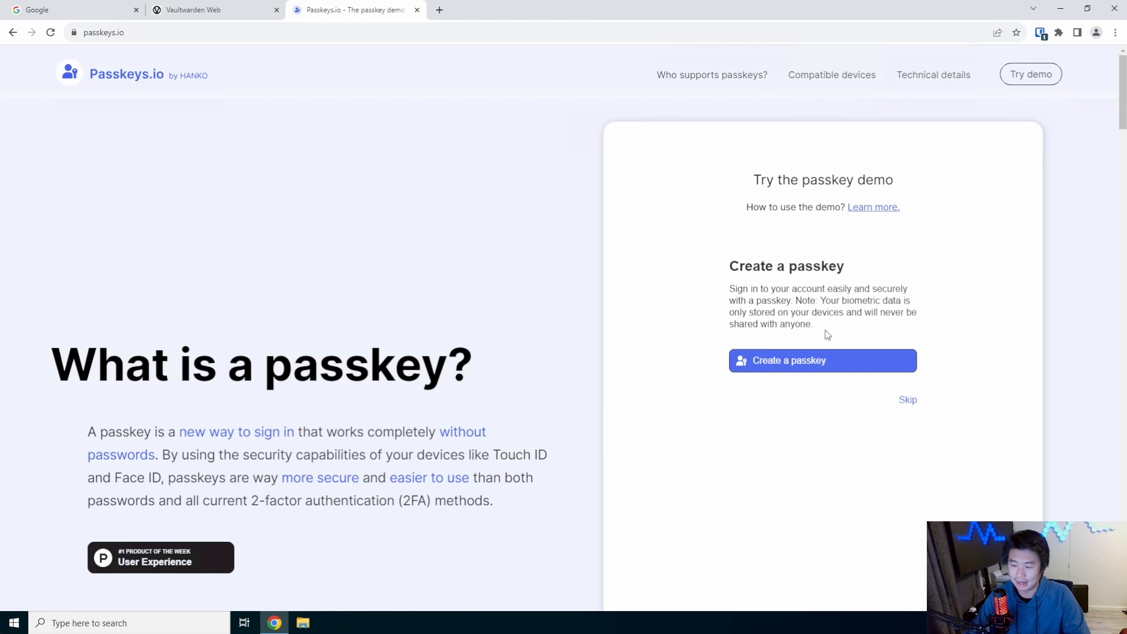
mouse_move(796, 372)
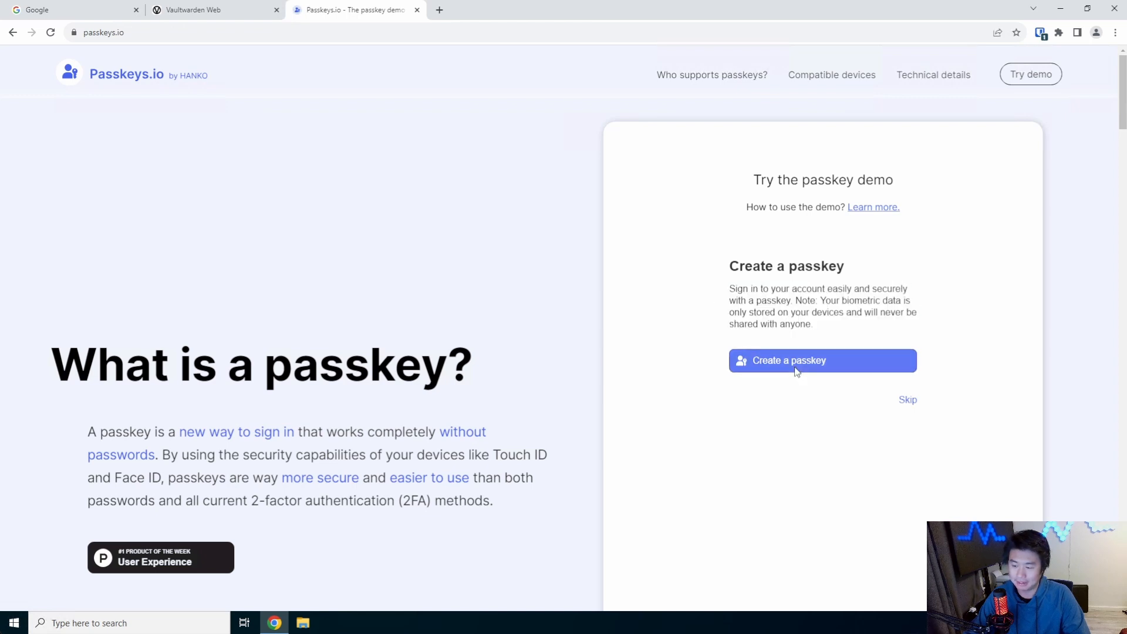
- Create a passkey for the demo account and check Bitwarden for the saved login
left_click(823, 361)
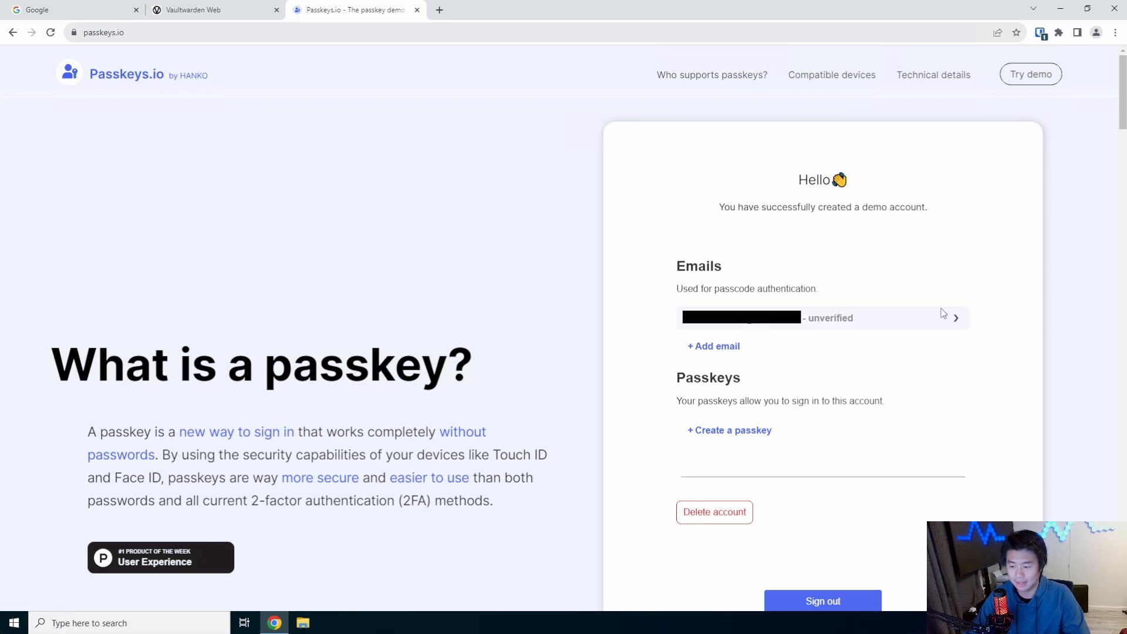
scroll("down", 3)
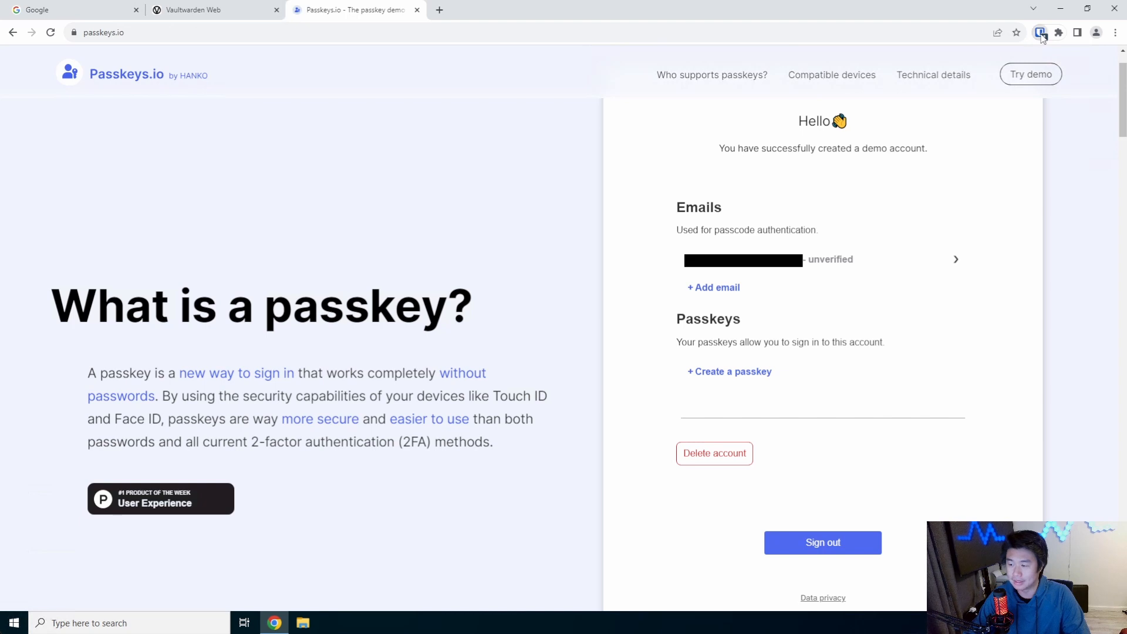
left_click(1040, 33)
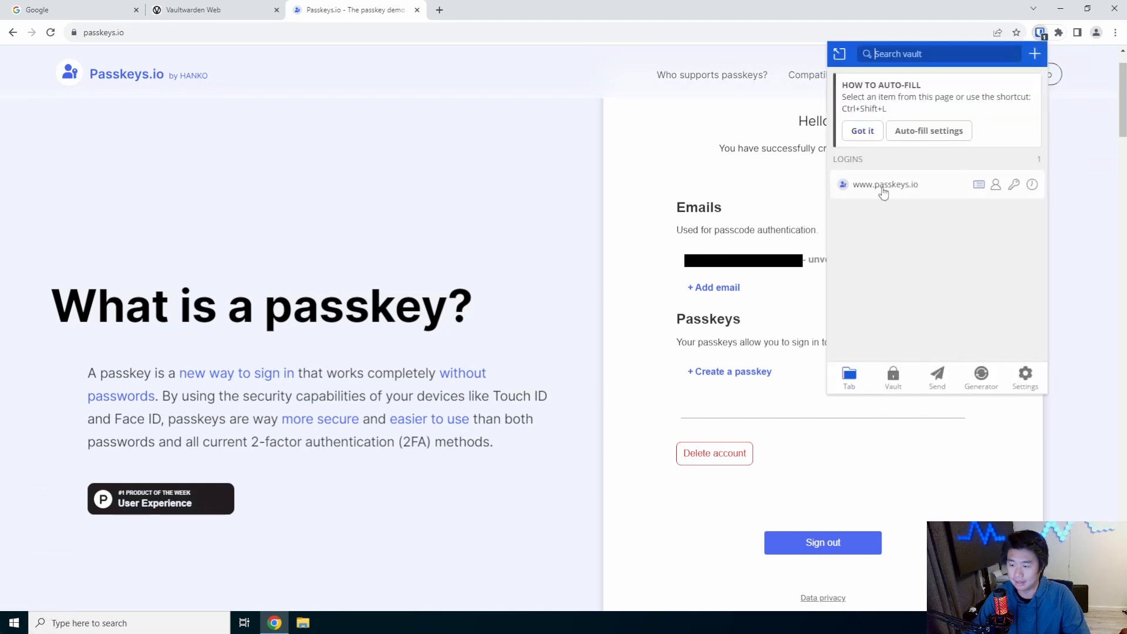
mouse_move(928, 192)
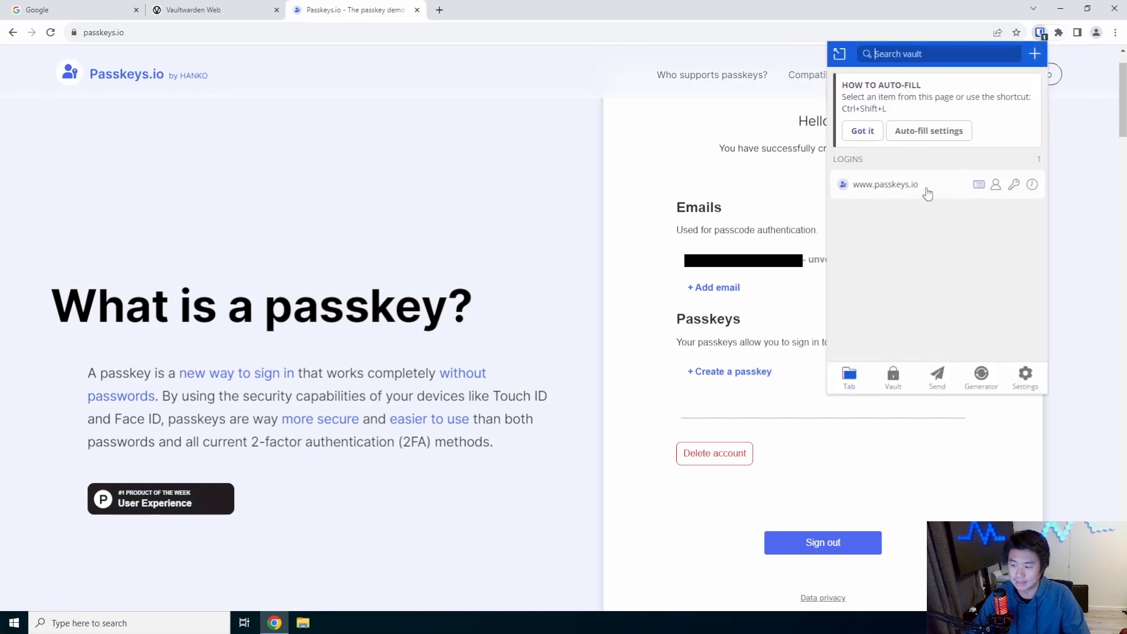
left_click(899, 184)
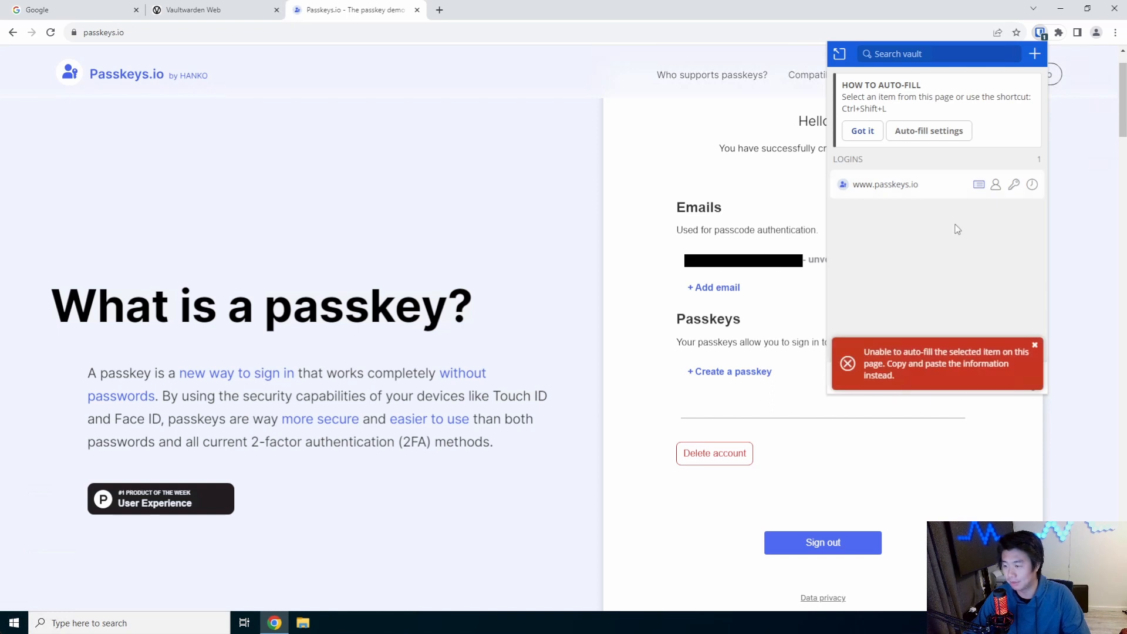
left_click(886, 184)
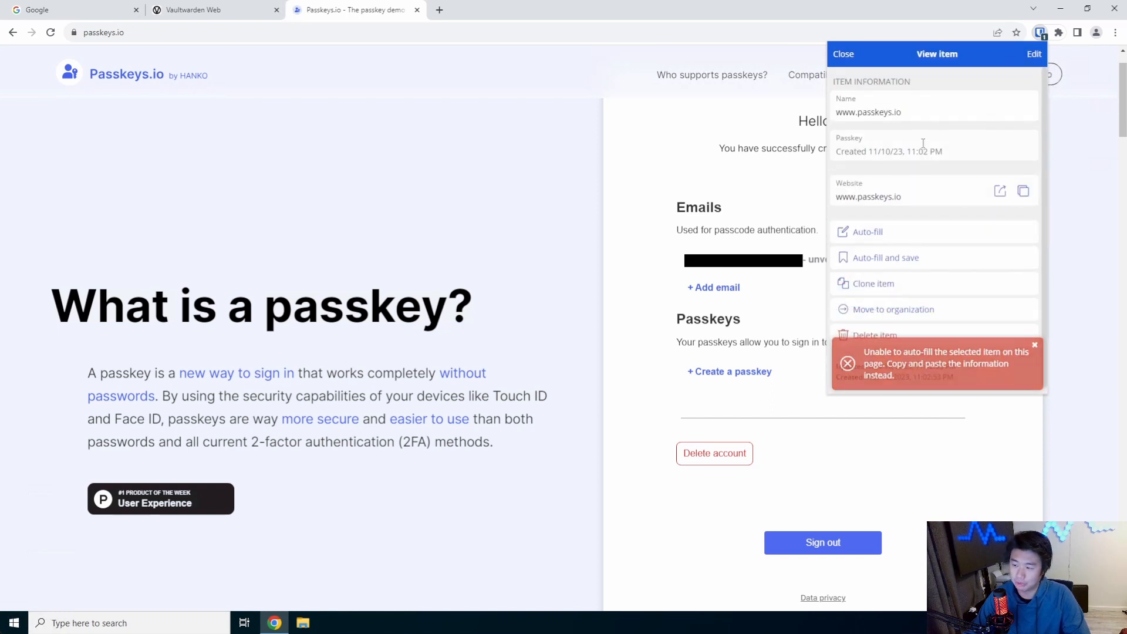
left_click(1035, 344)
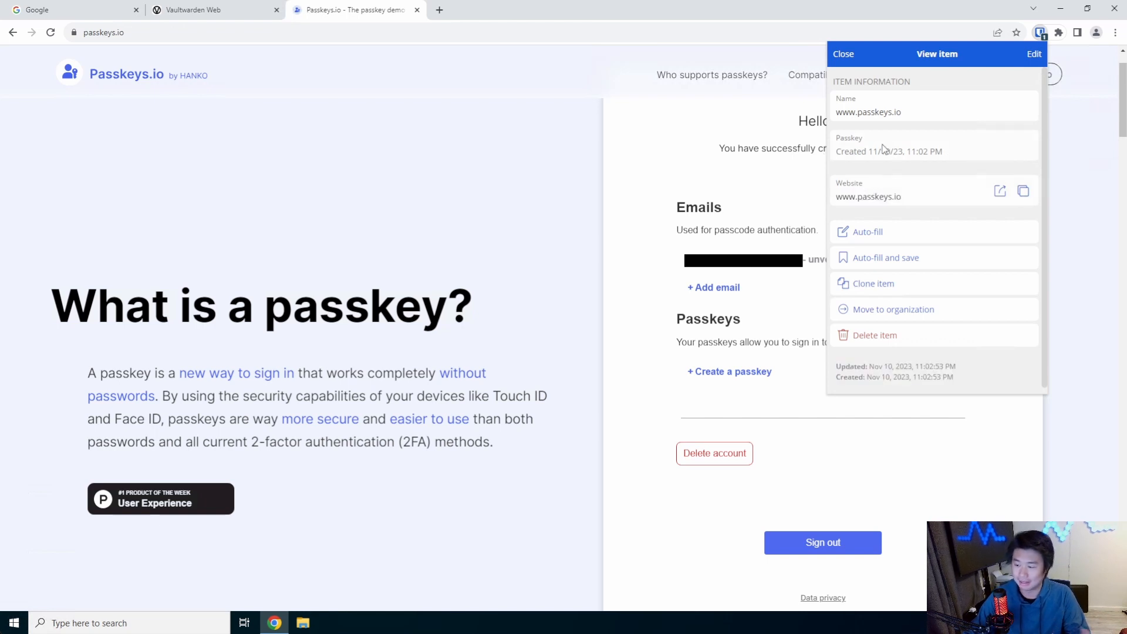
mouse_move(895, 173)
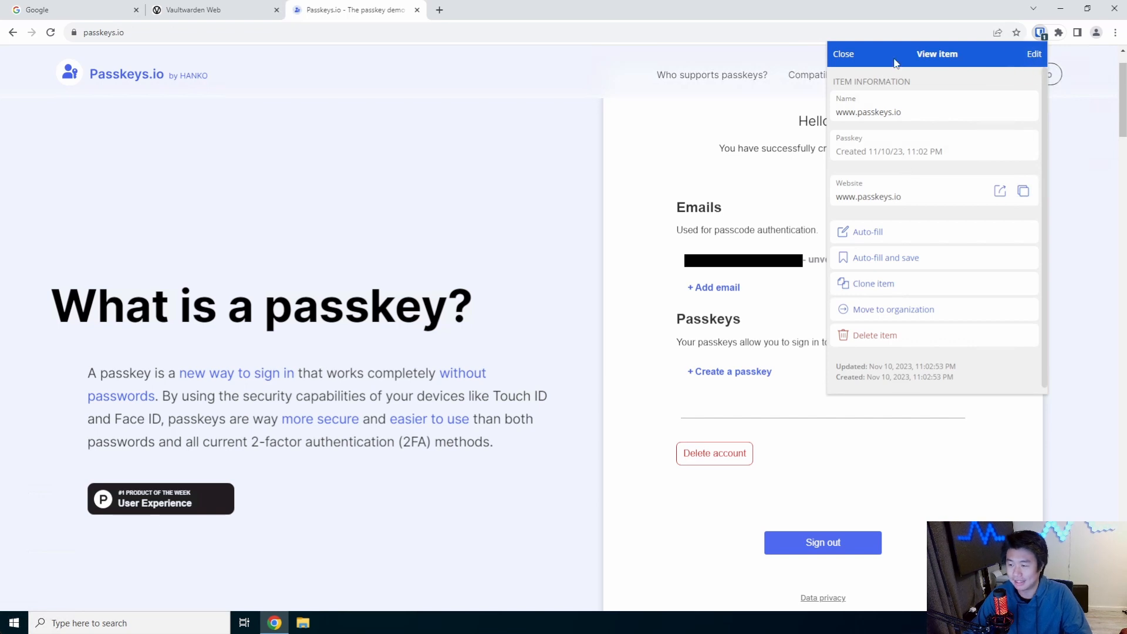
left_click(1034, 53)
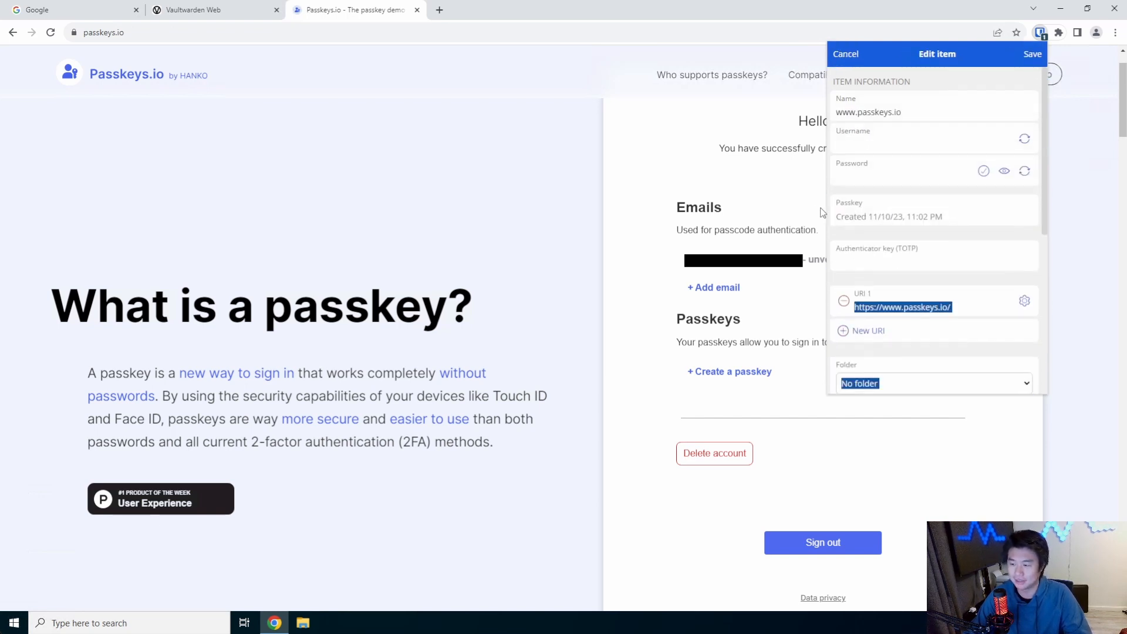
- Sign out of passkeys.io and sign back in, confirming Bitwarden's 'Log in with passkey?' prompt
left_click(846, 54)
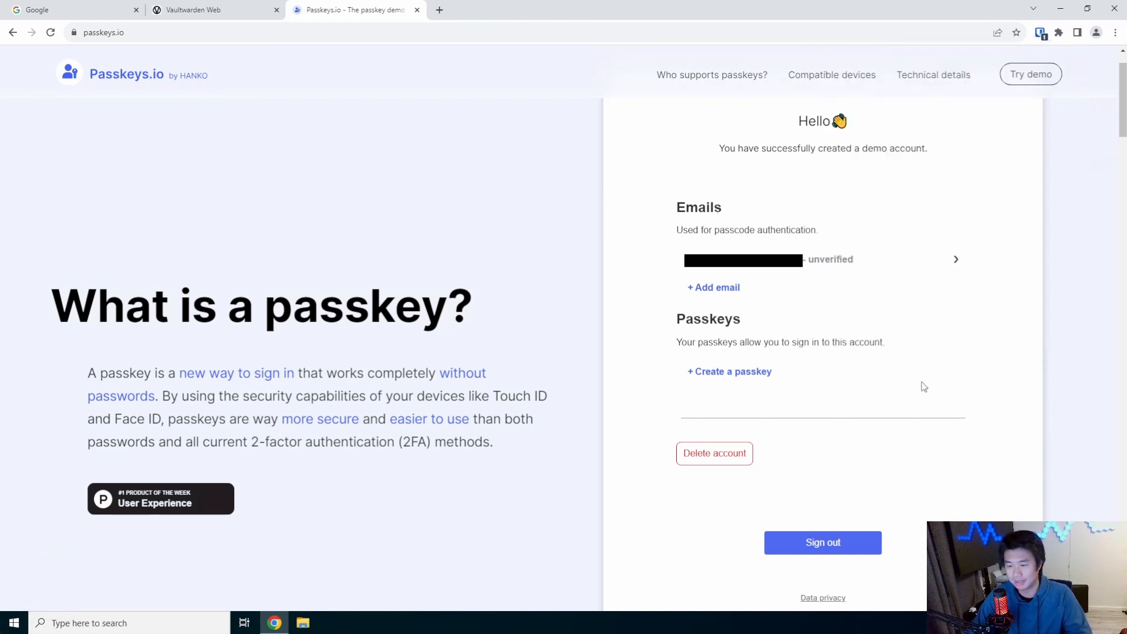
left_click(823, 542)
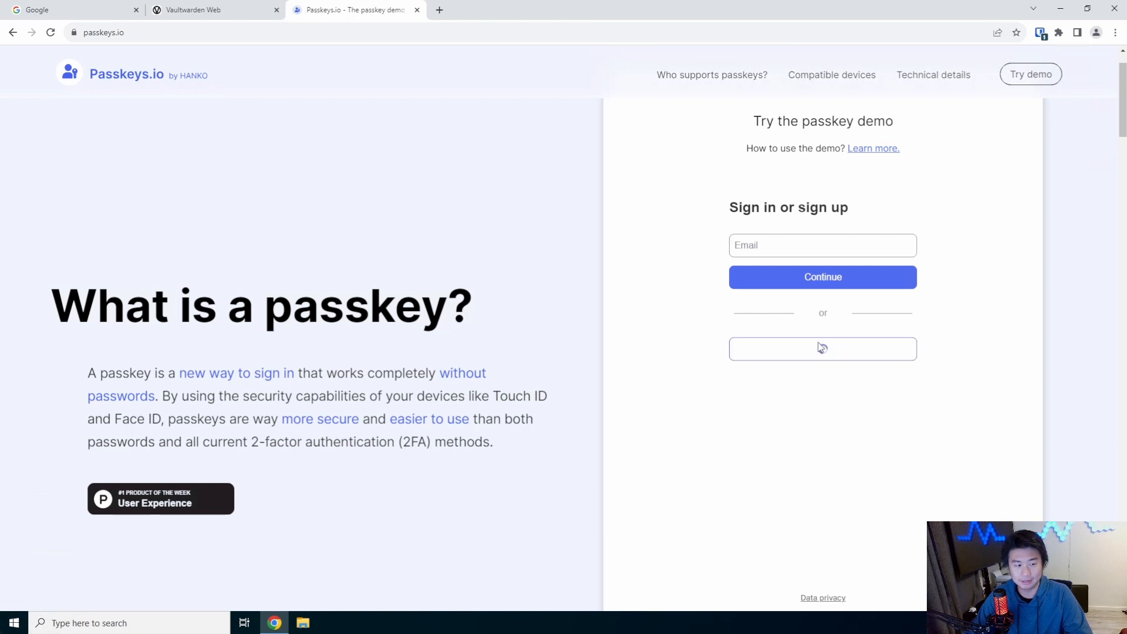
left_click(822, 349)
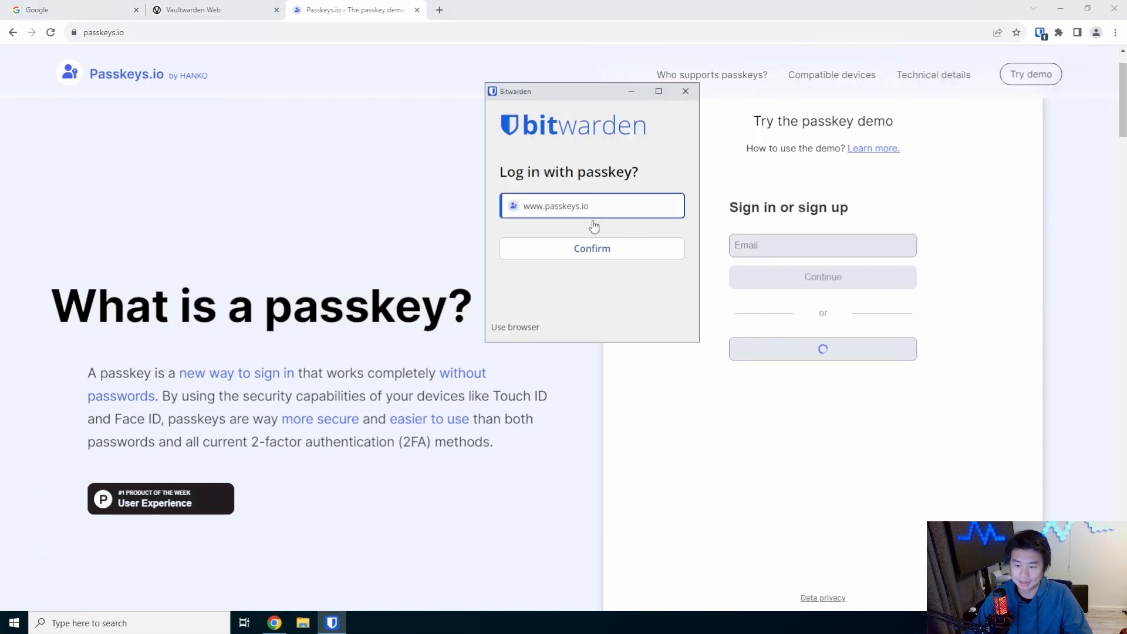
mouse_move(638, 249)
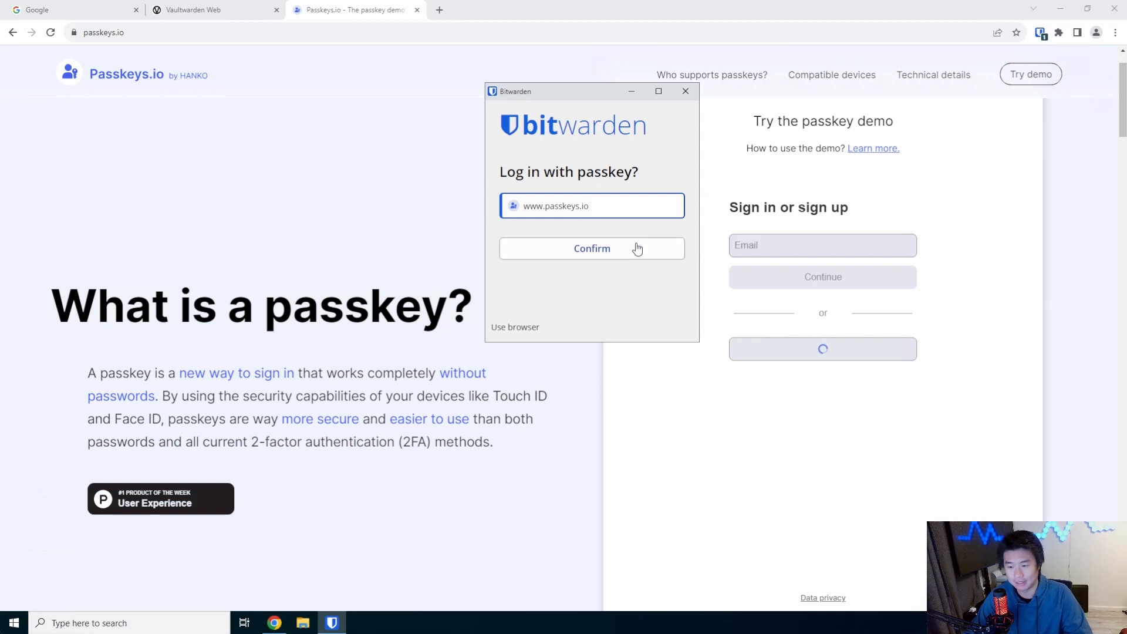
left_click(592, 249)
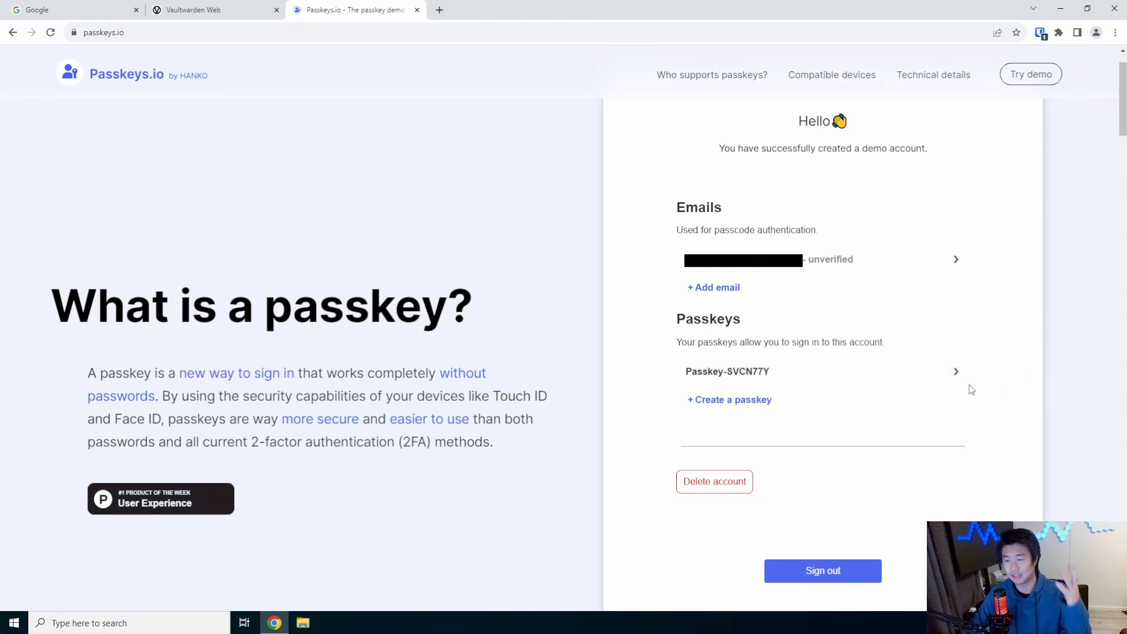
mouse_move(1042, 363)
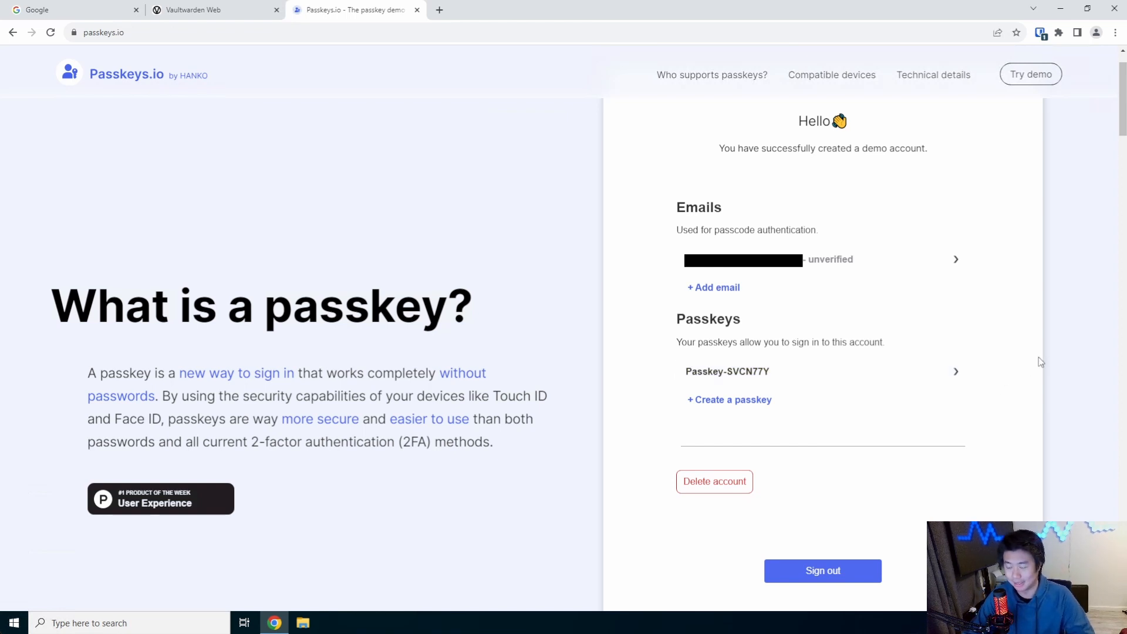
mouse_move(1039, 354)
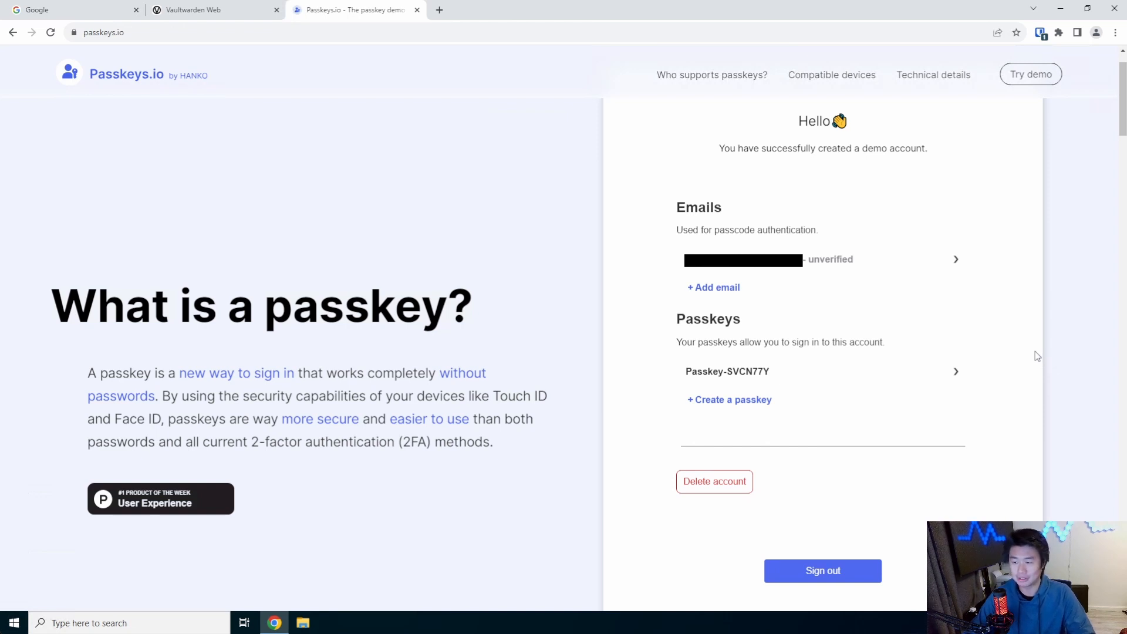
mouse_move(1025, 332)
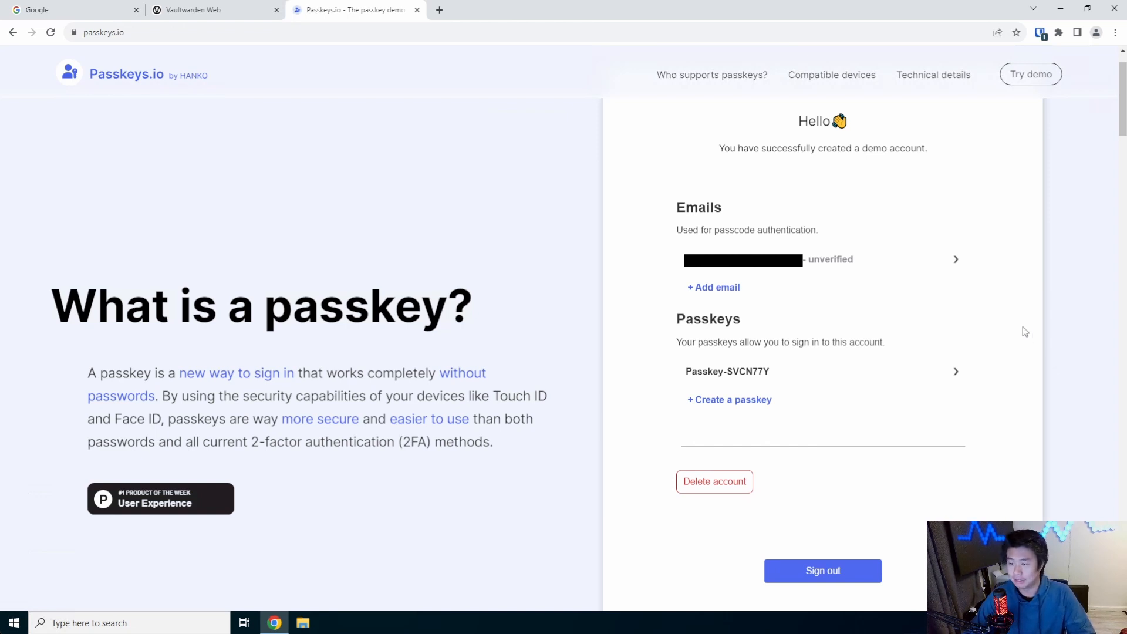
mouse_move(1007, 341)
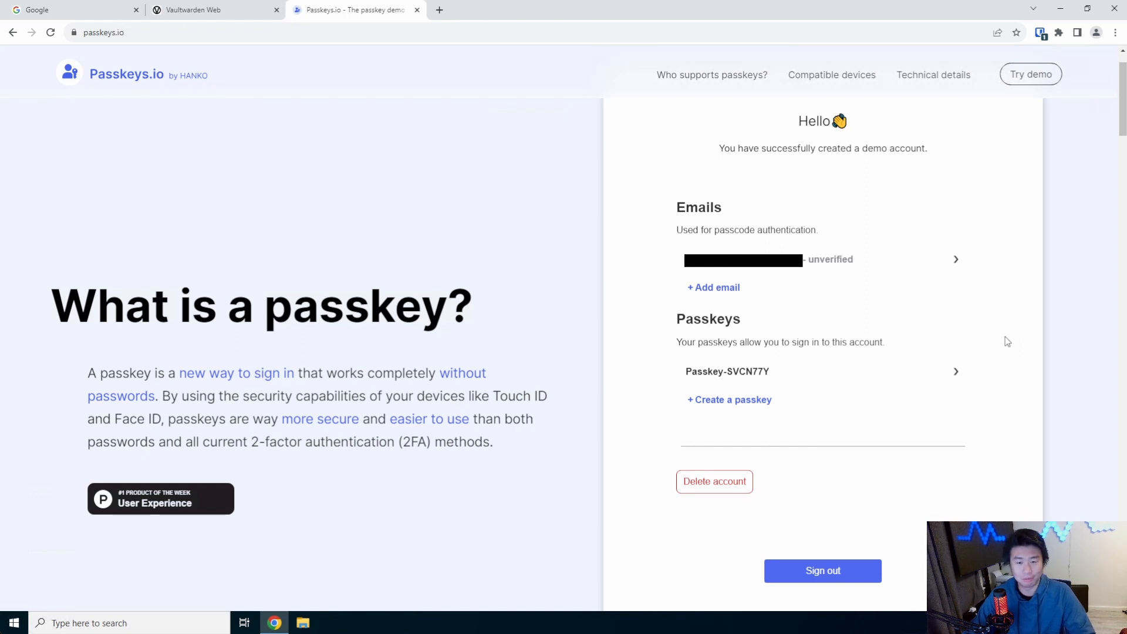
- Open 'Who supports passkeys?' and scroll through the list of supporting services
left_click(711, 74)
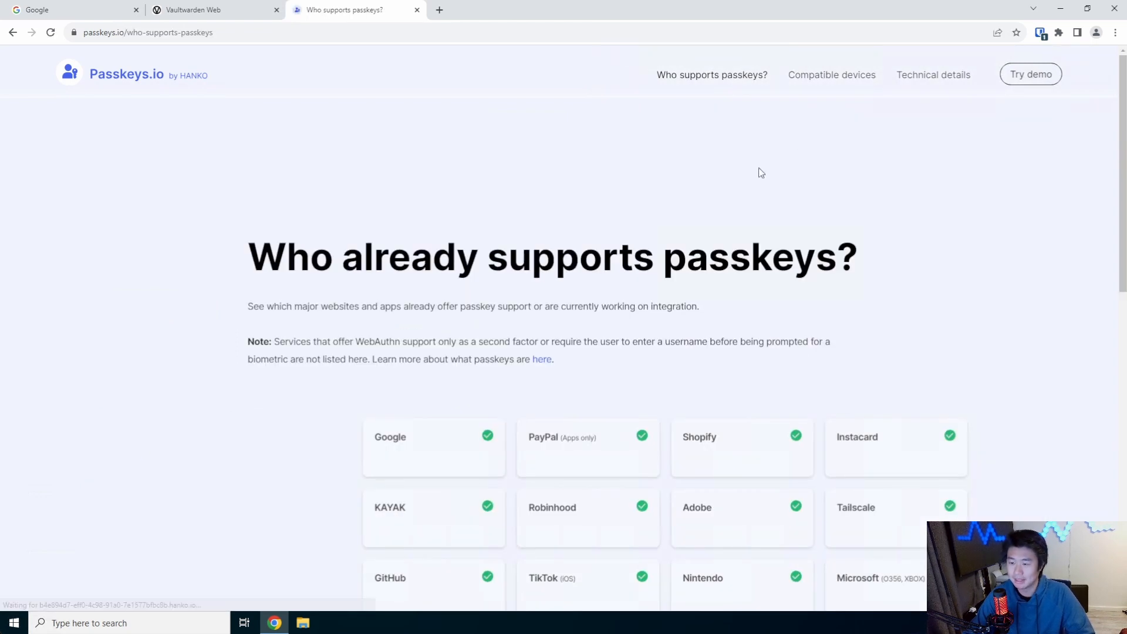
scroll("down", 3)
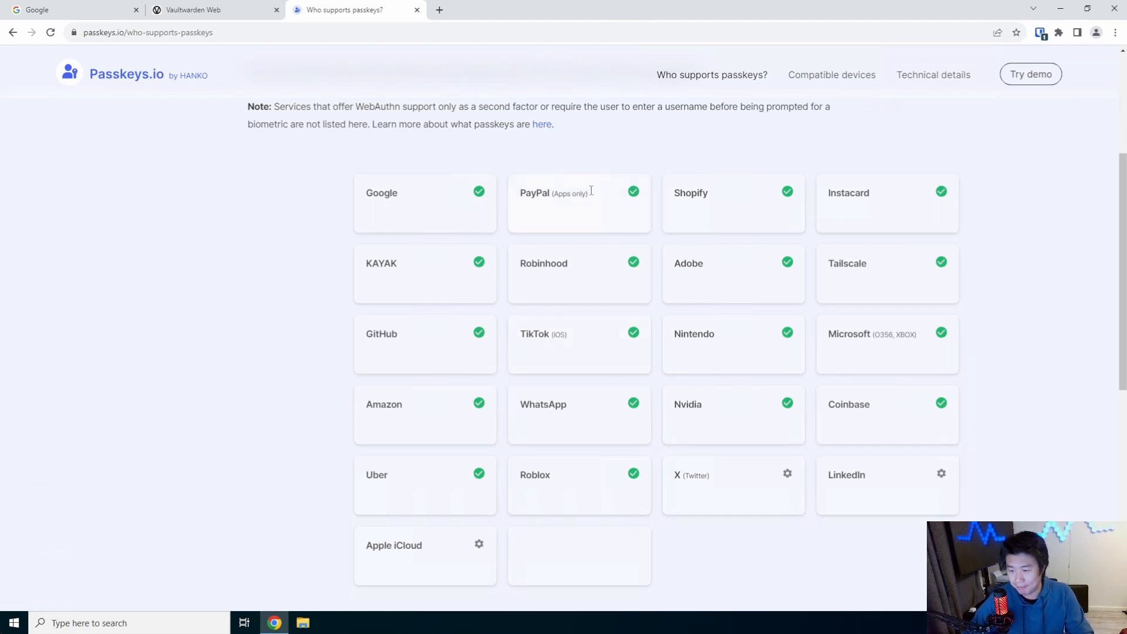
mouse_move(409, 288)
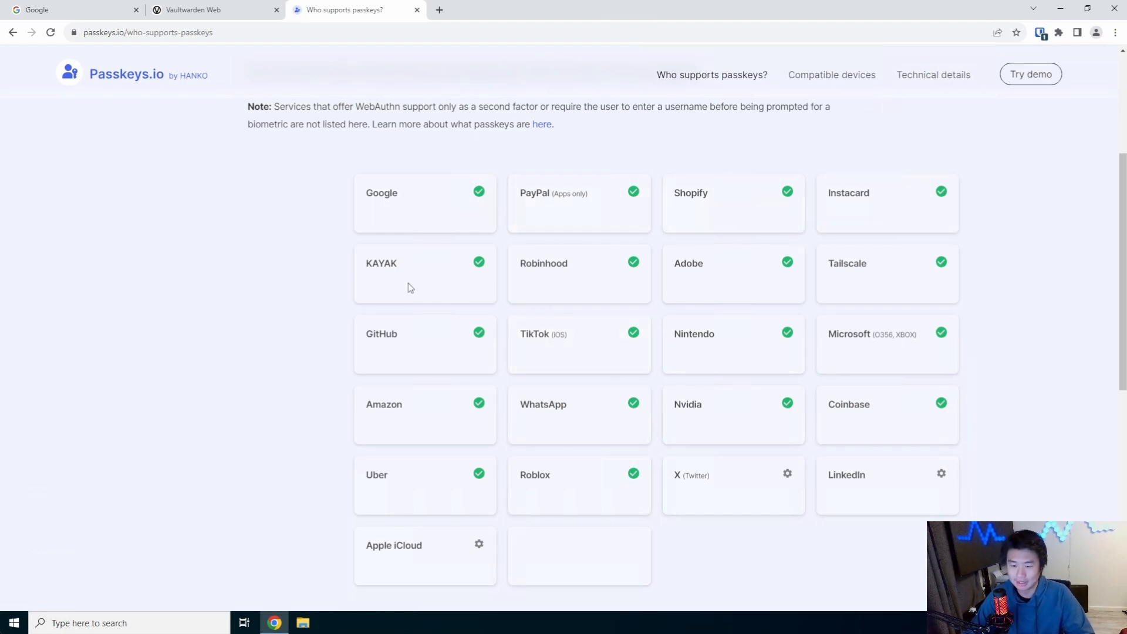
mouse_move(587, 291)
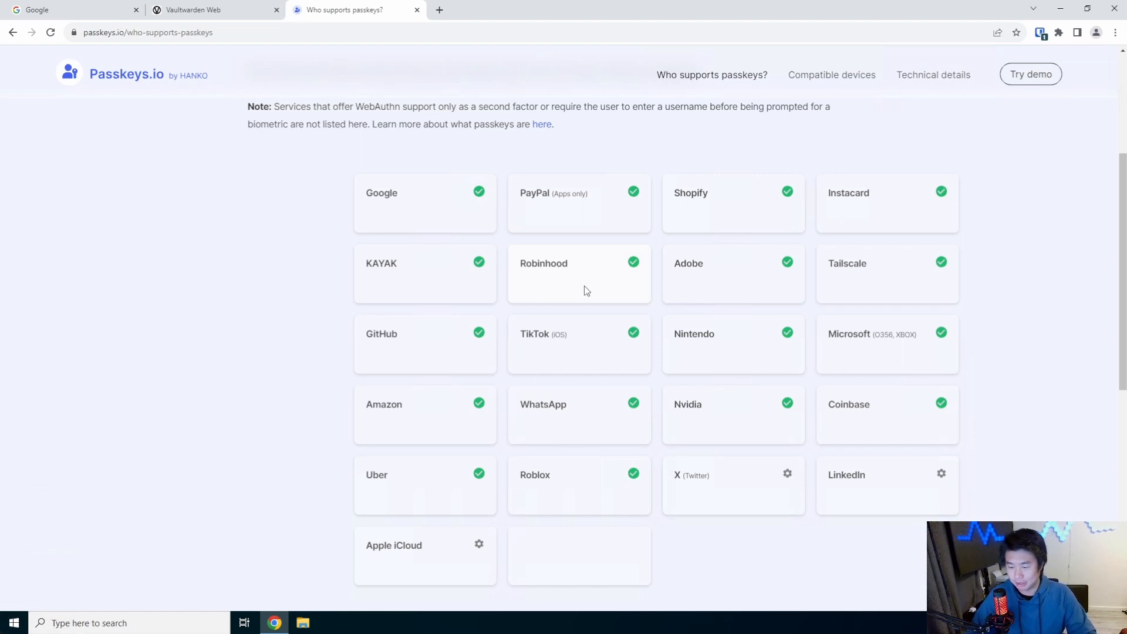
mouse_move(440, 443)
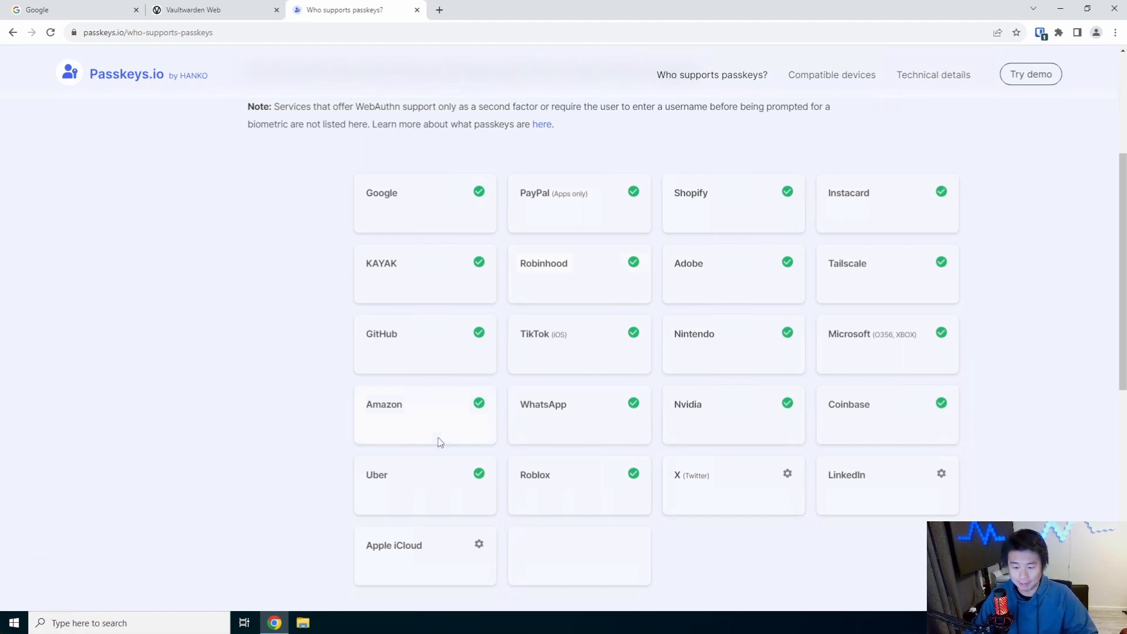
mouse_move(461, 437)
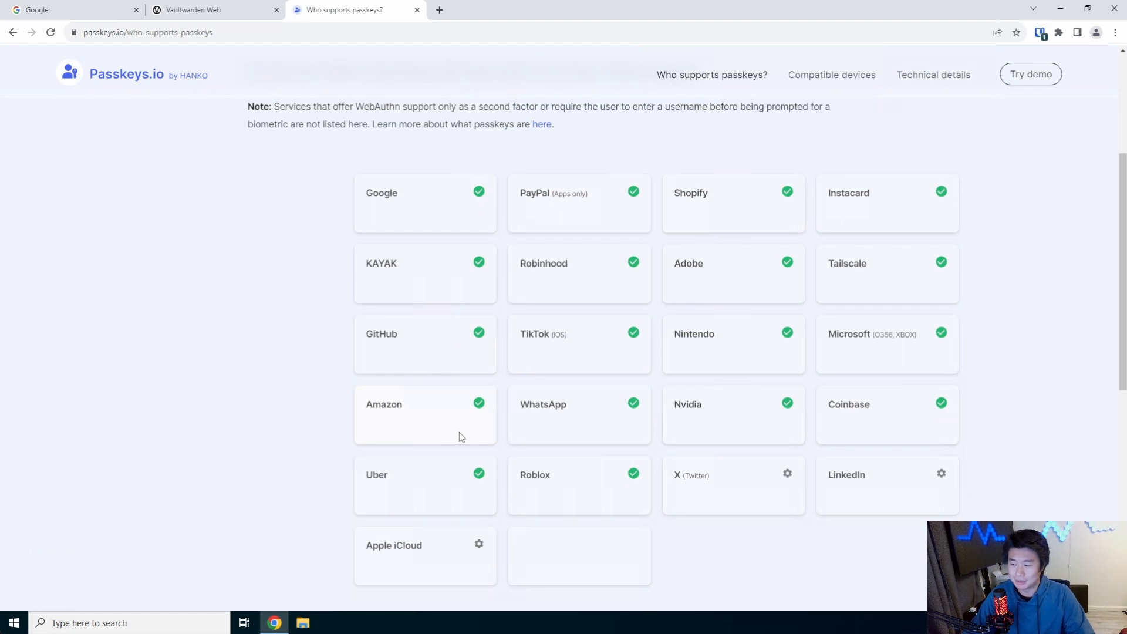
mouse_move(992, 238)
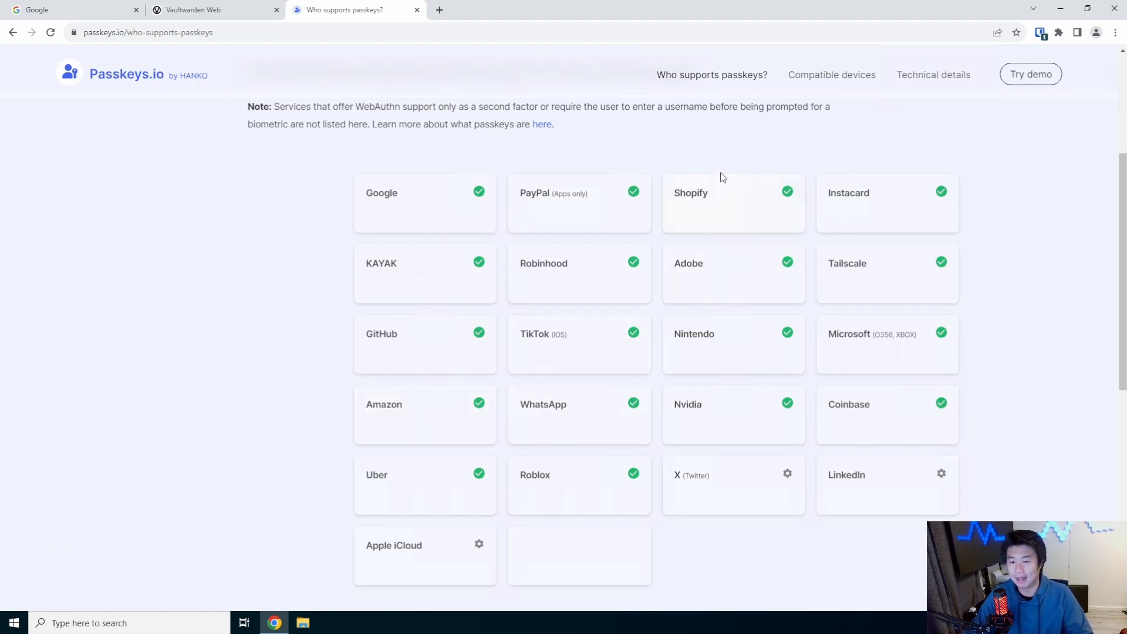
mouse_move(699, 171)
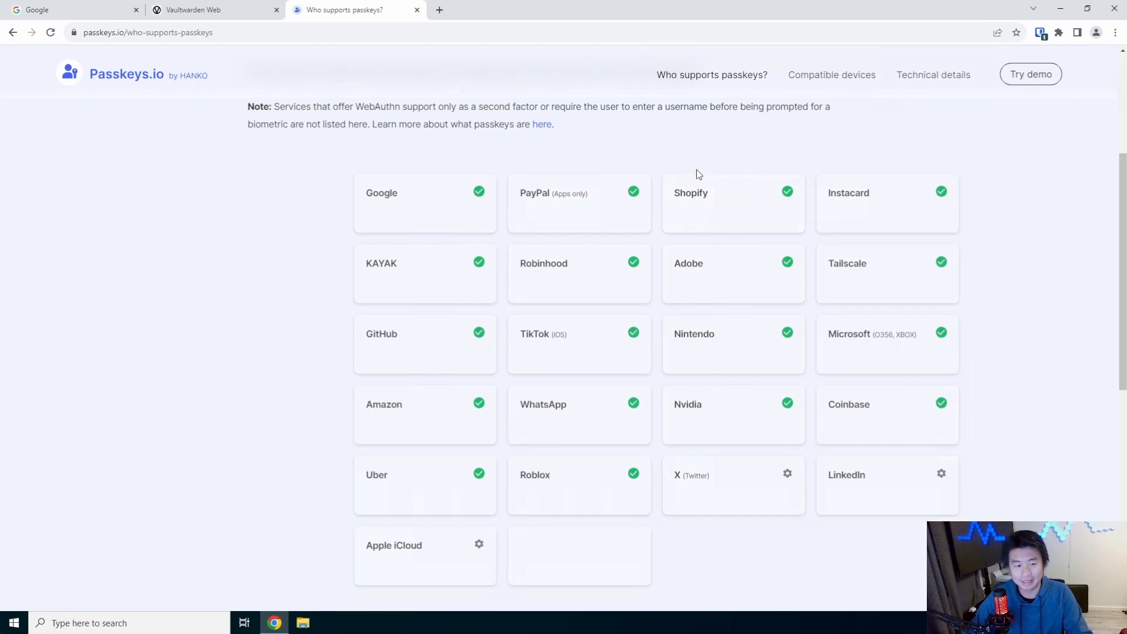
mouse_move(680, 154)
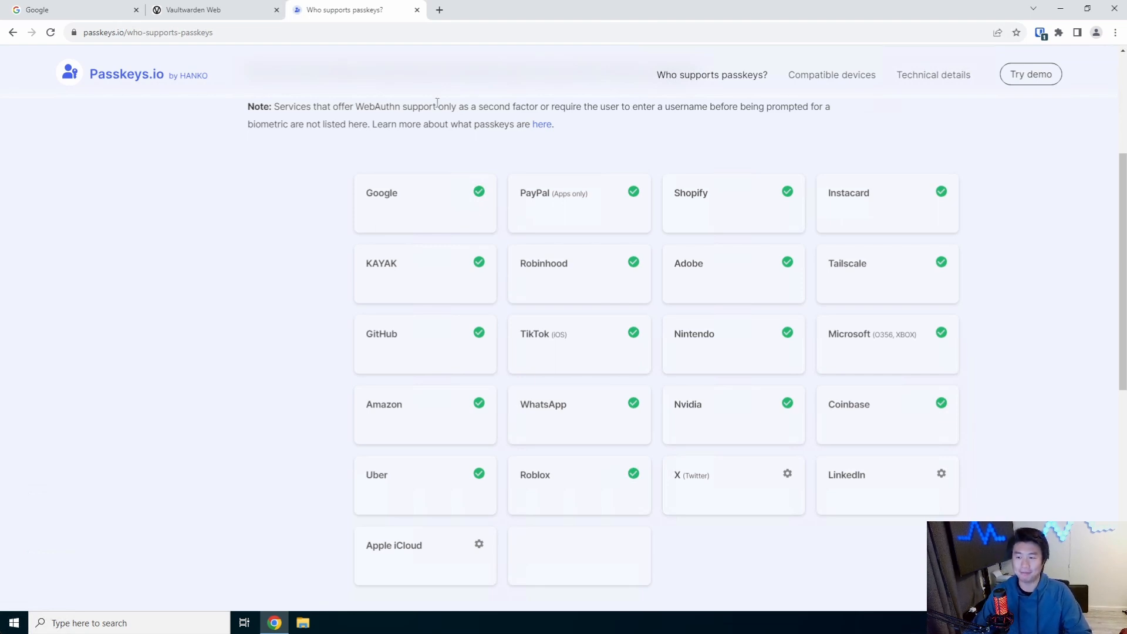
scroll("down", 3)
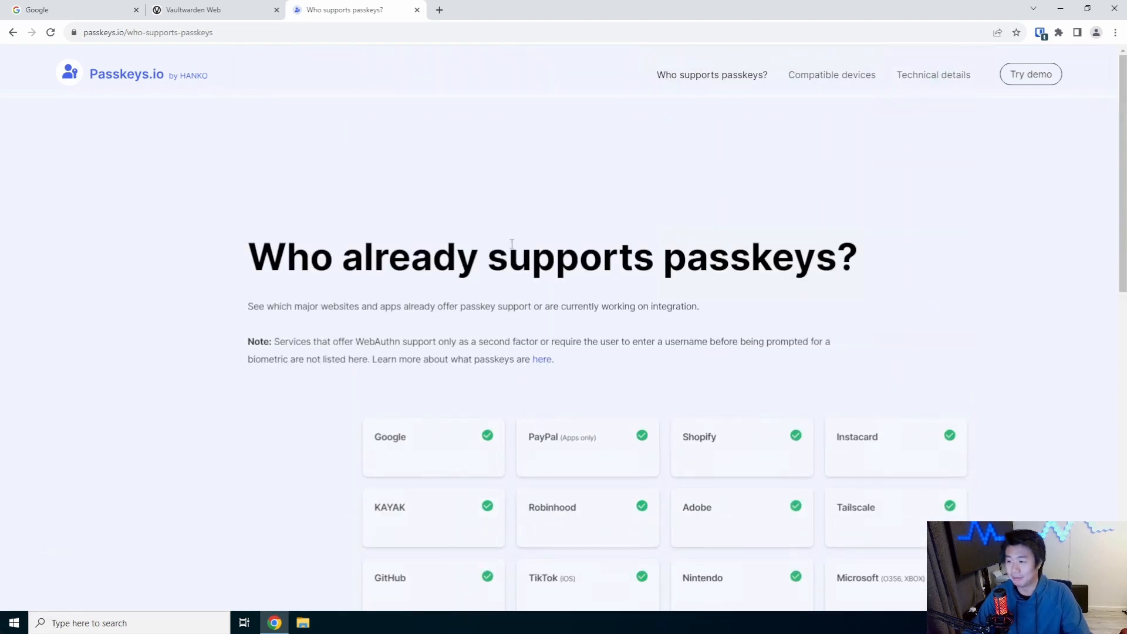
mouse_move(518, 229)
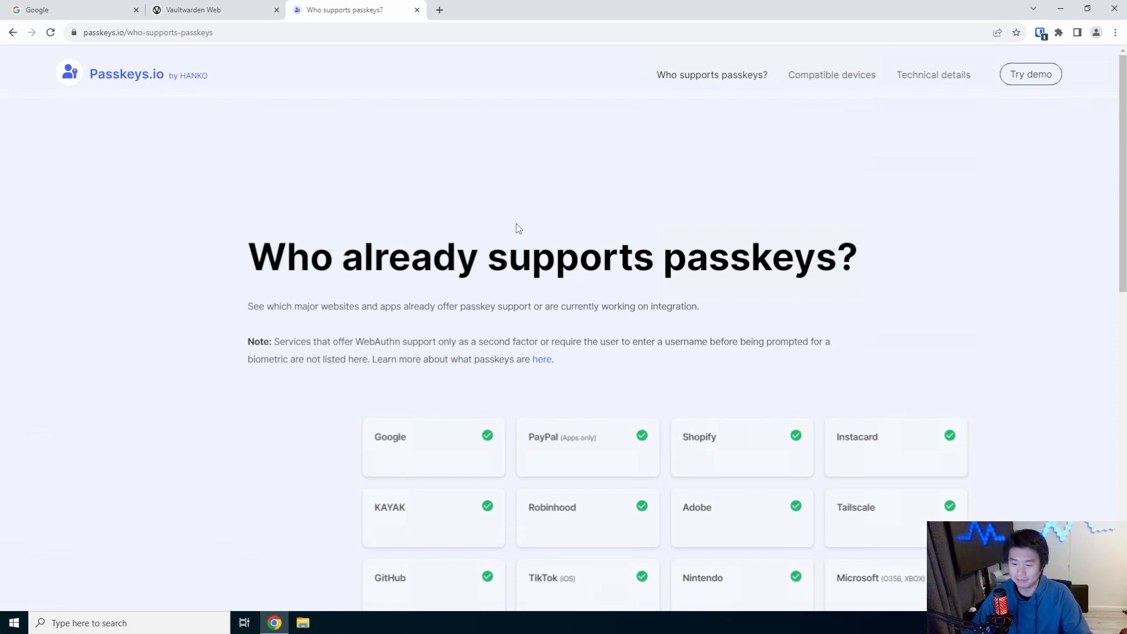
mouse_move(529, 236)
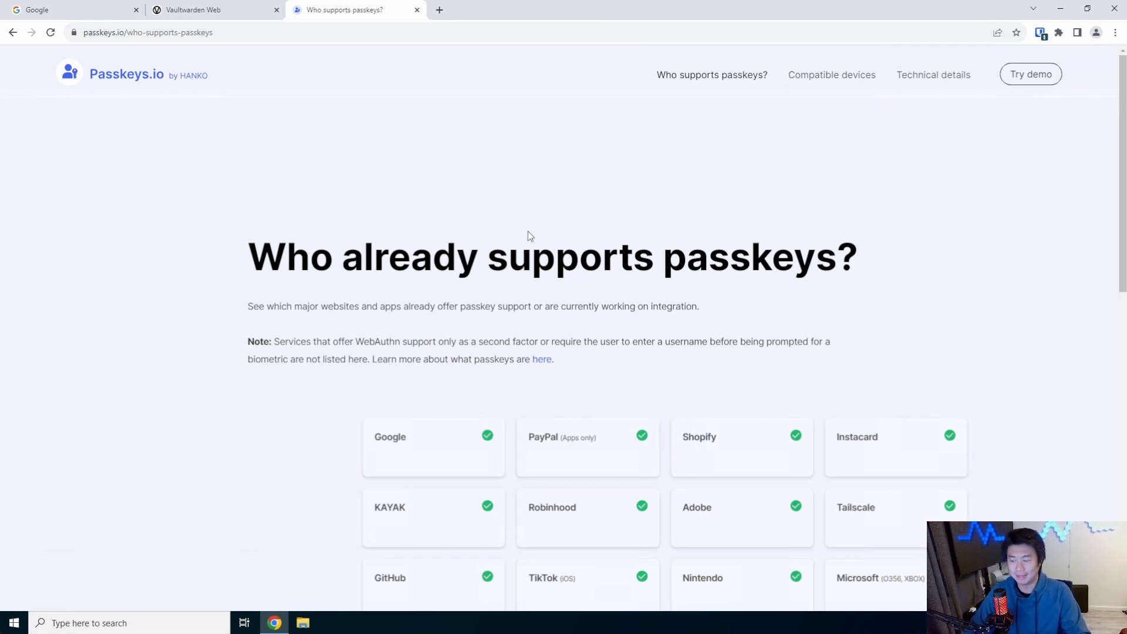
scroll("down", 3)
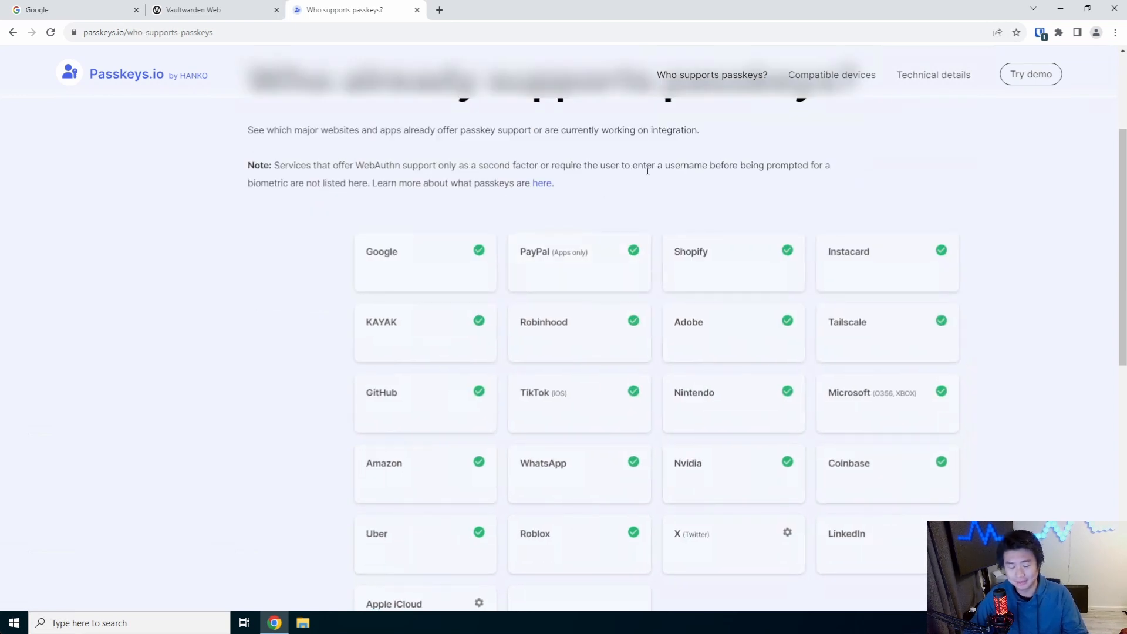
mouse_move(508, 257)
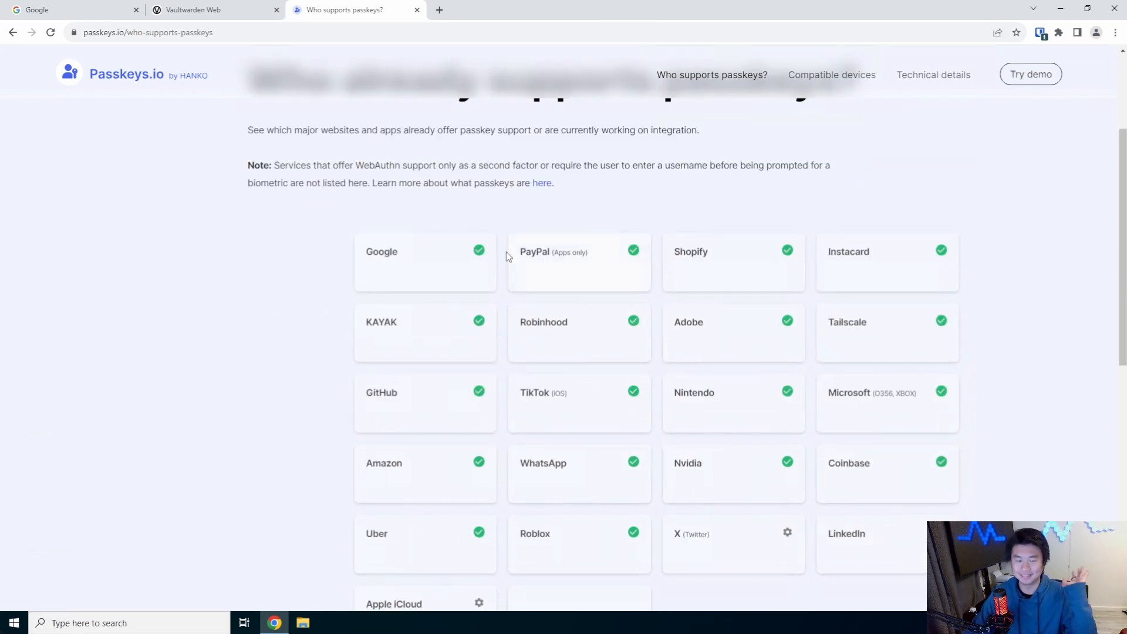